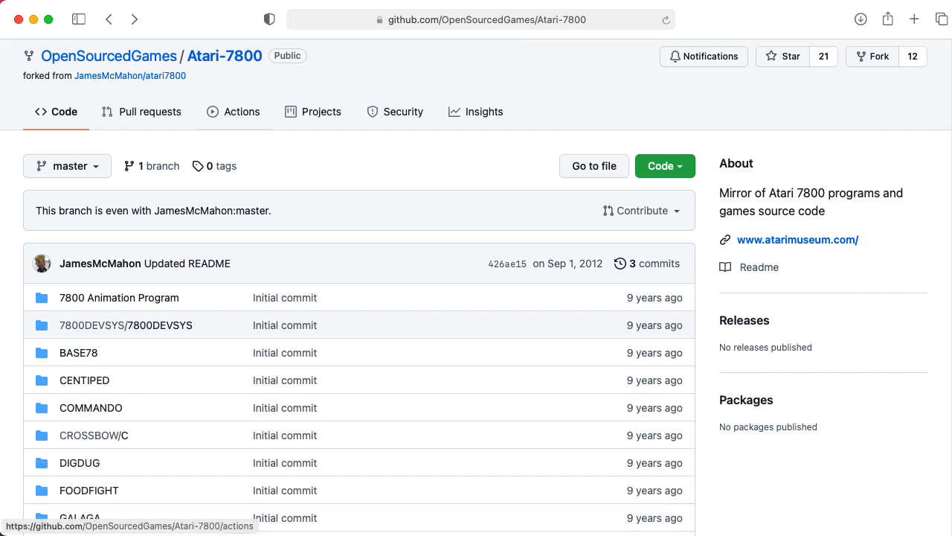
Scroll the Atari-7800 GitHub page past the folder list to read the README
scroll("down", 3)
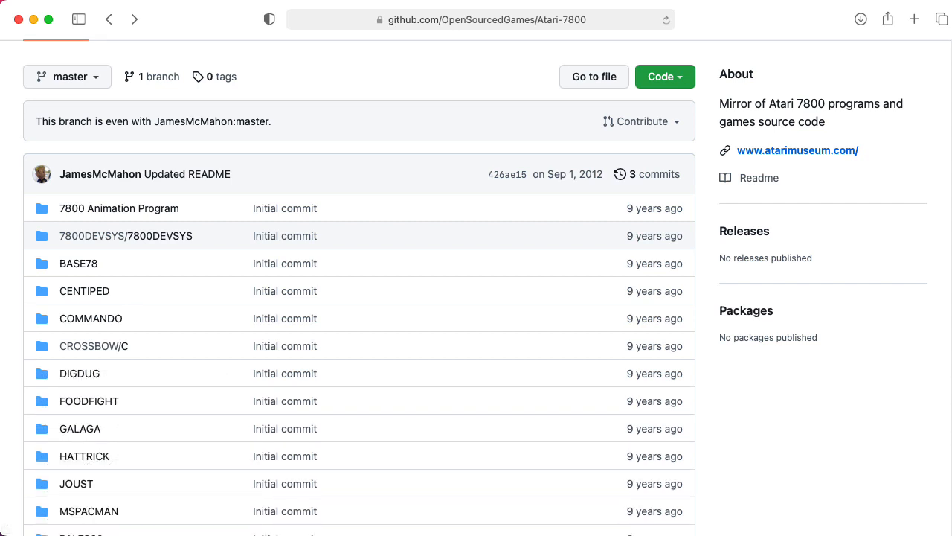
scroll("down", 3)
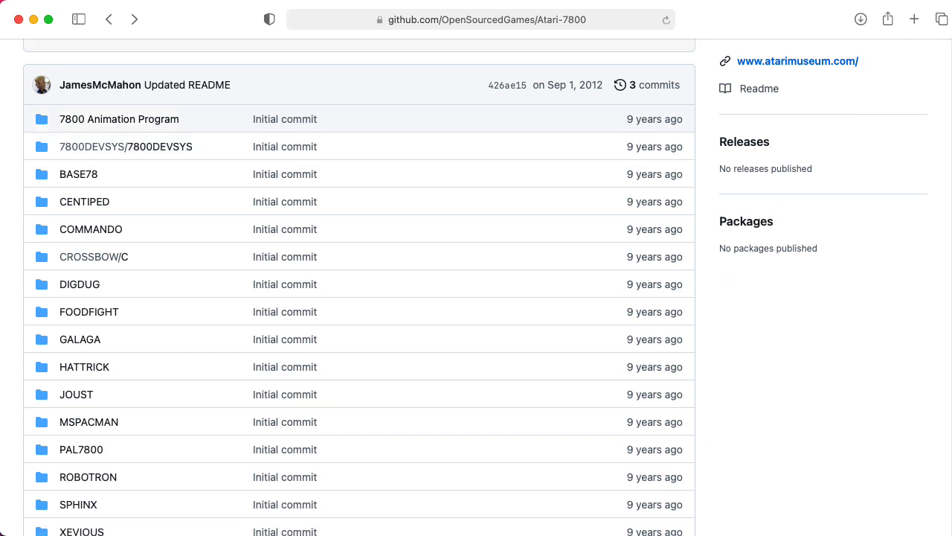
scroll("down", 3)
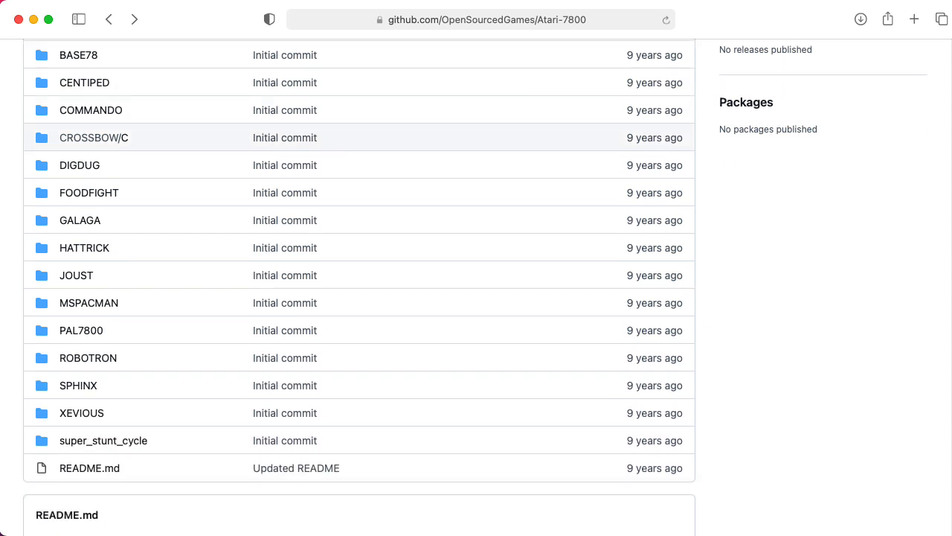
scroll("down", 3)
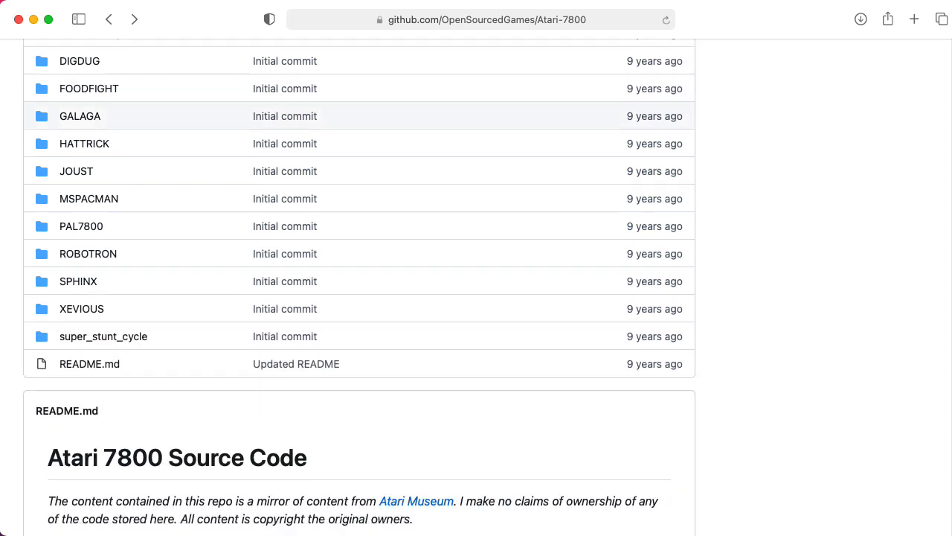
scroll("down", 3)
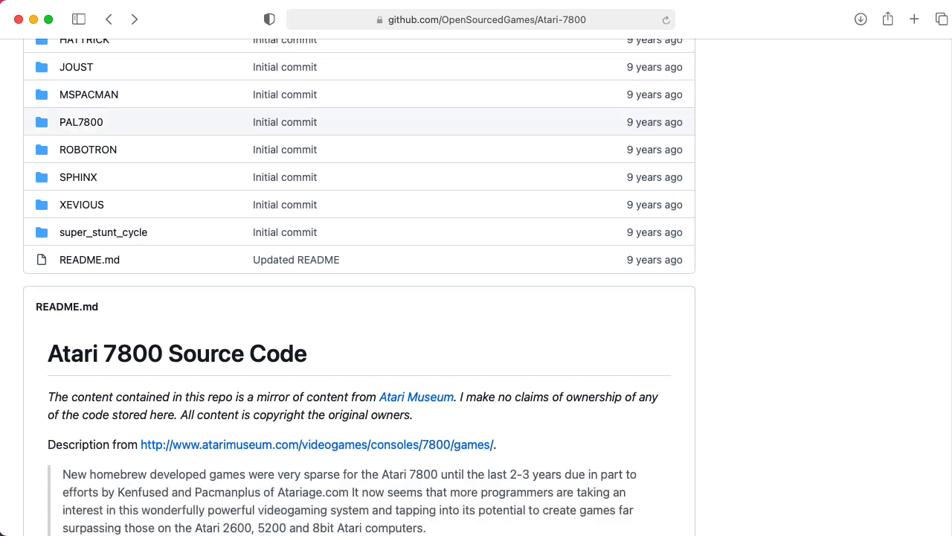
scroll("down", 3)
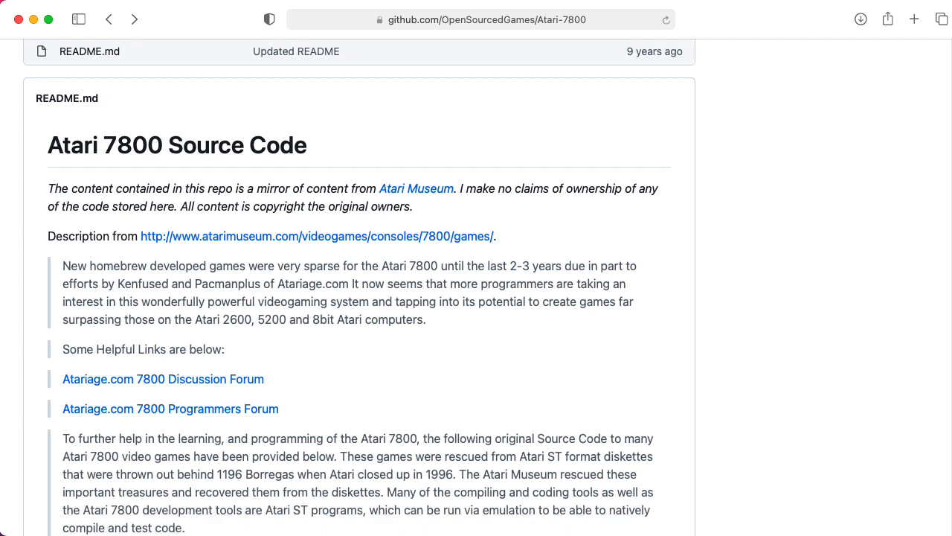
scroll("down", 3)
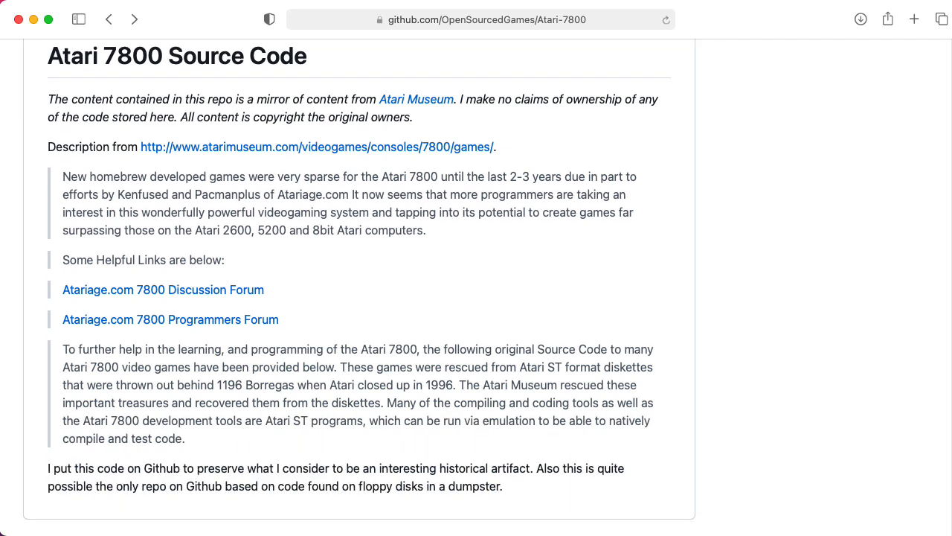
scroll("down", 3)
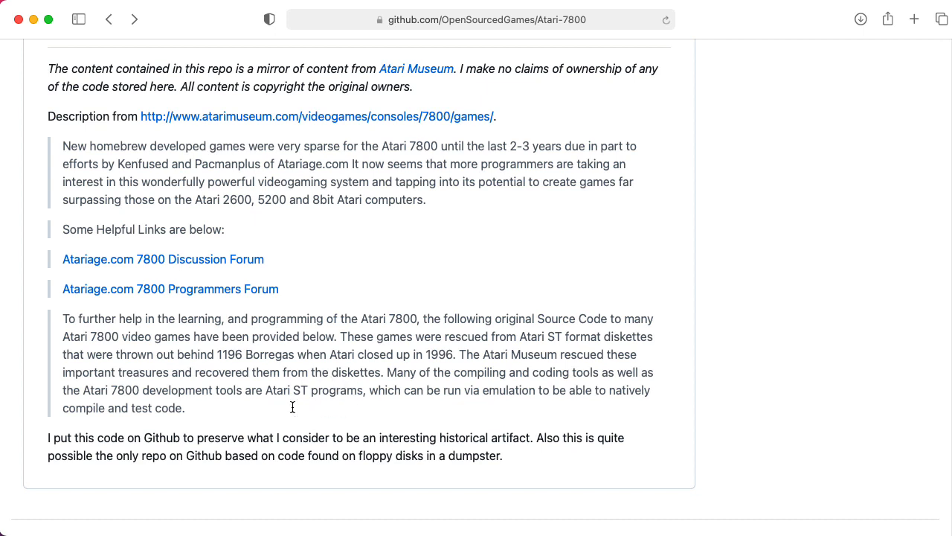
mouse_move(265, 394)
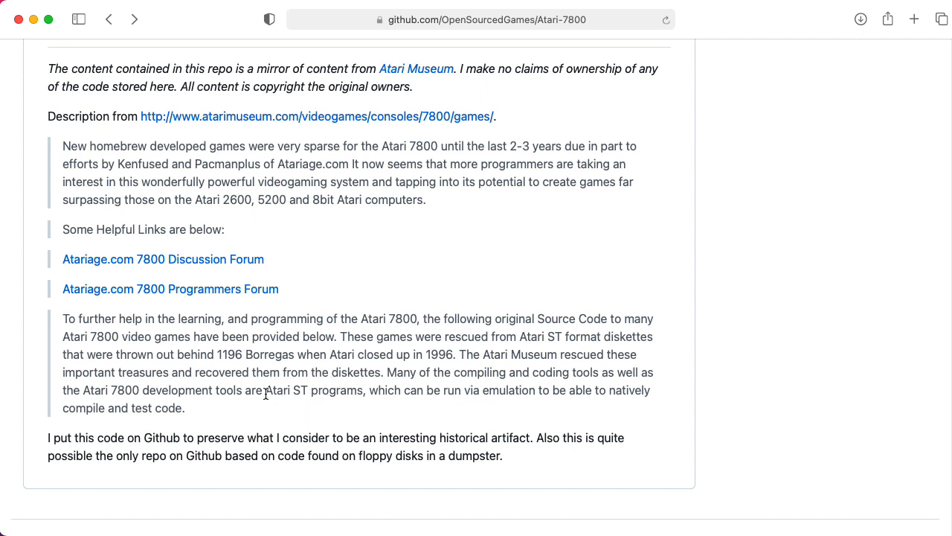
Add the note 'END.S - ORG $FFF8 (start with MAIN)' to mspacman_notes.rtf
left_click_drag(265, 389, 363, 390)
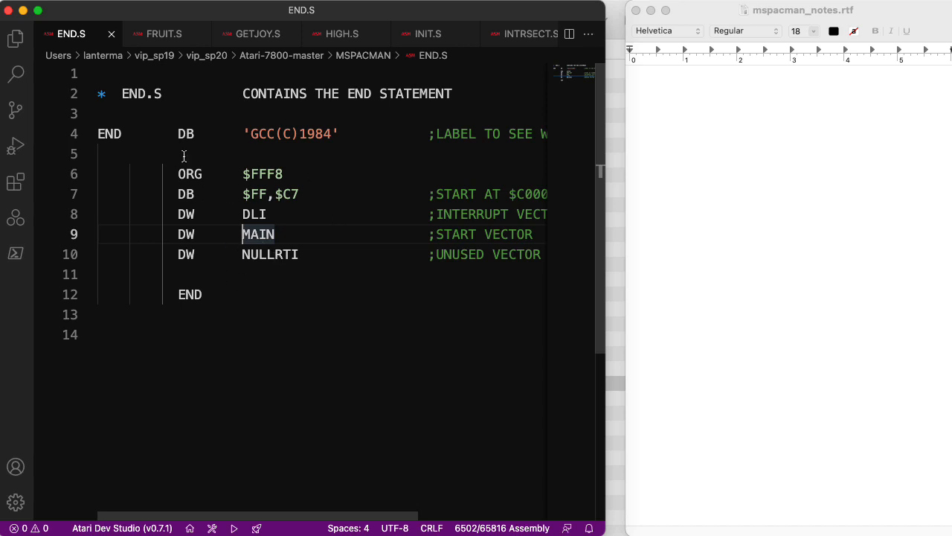
mouse_move(293, 192)
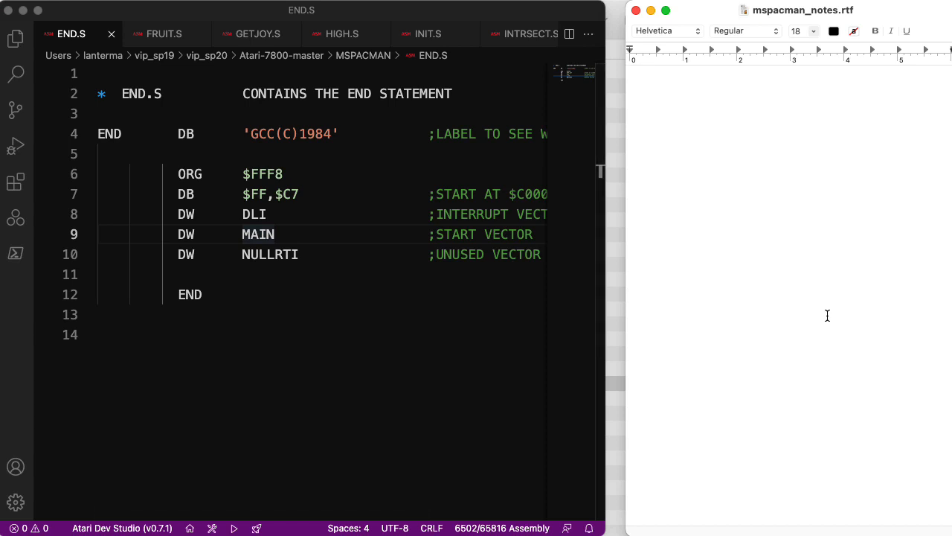
type("END.S -")
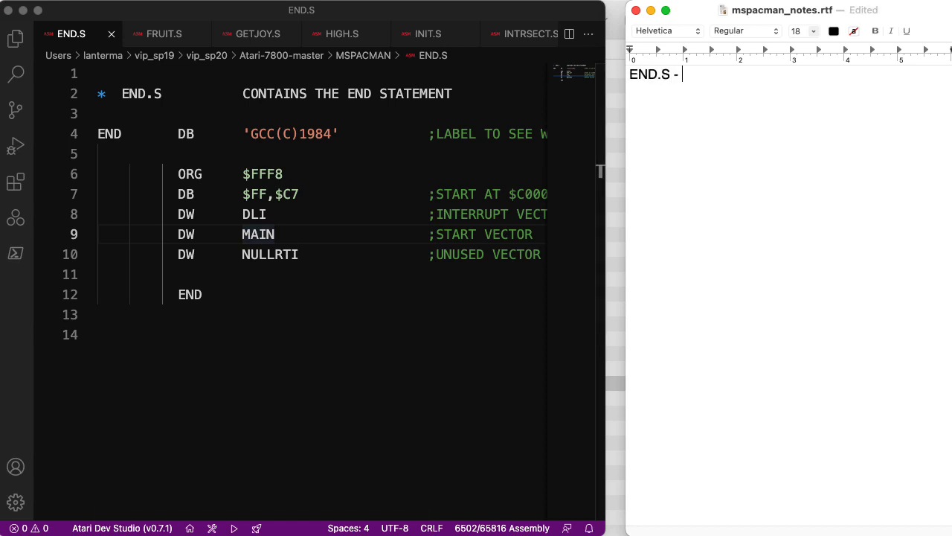
type("ORG $FFF8")
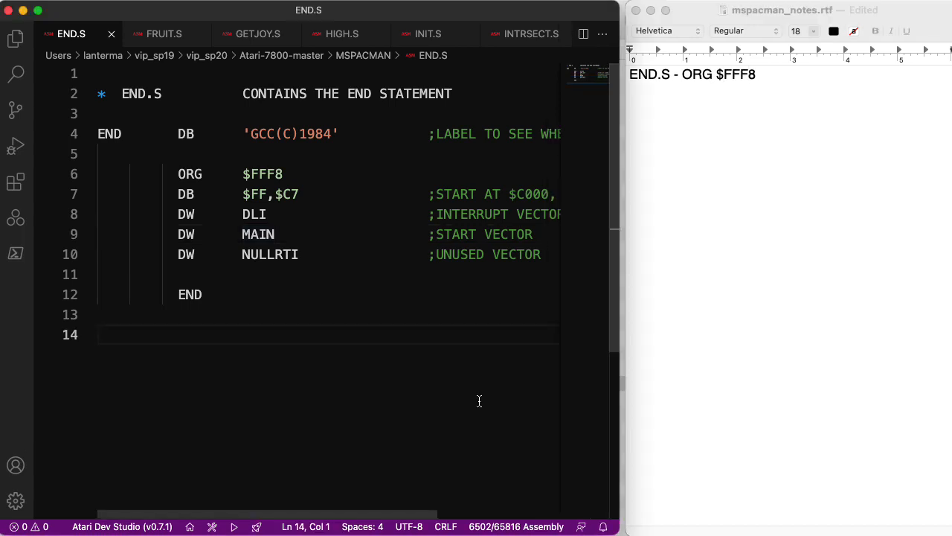
mouse_move(173, 237)
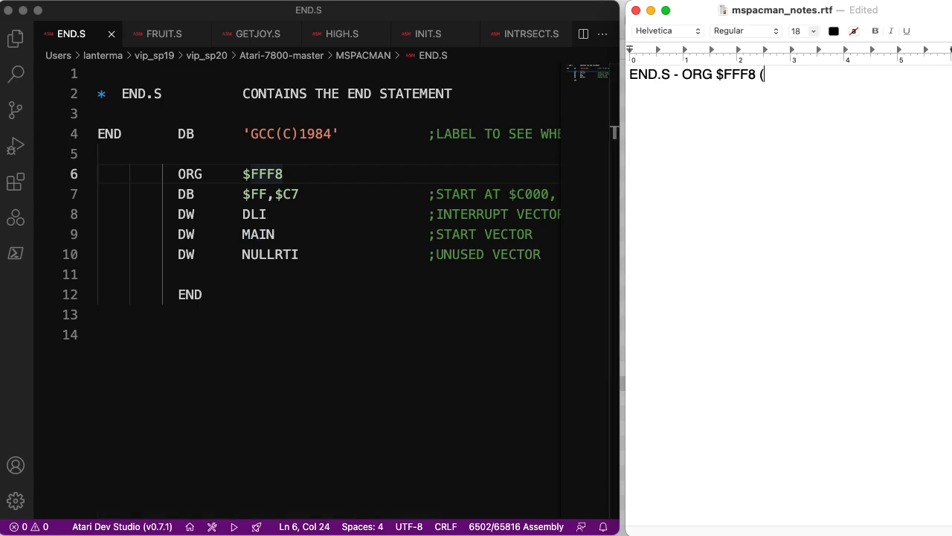
type("start with")
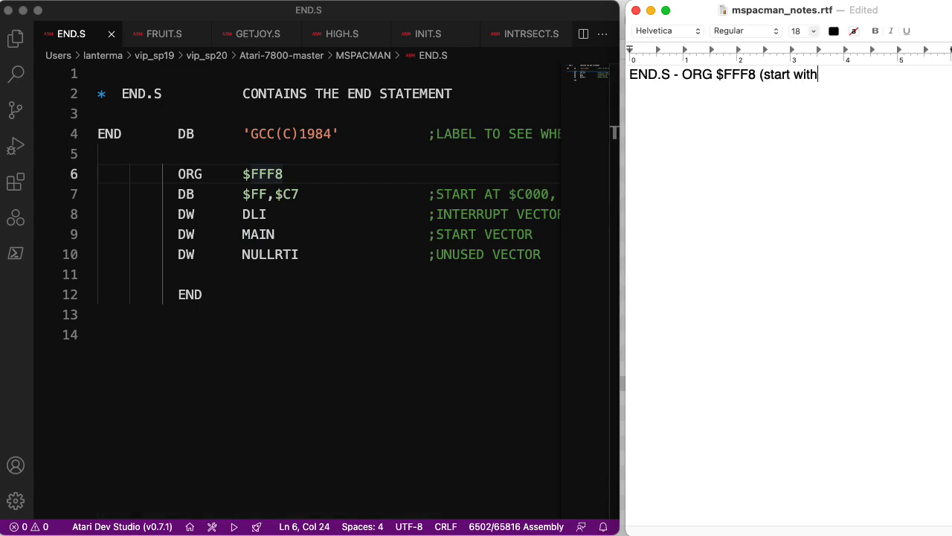
type("MAIN)")
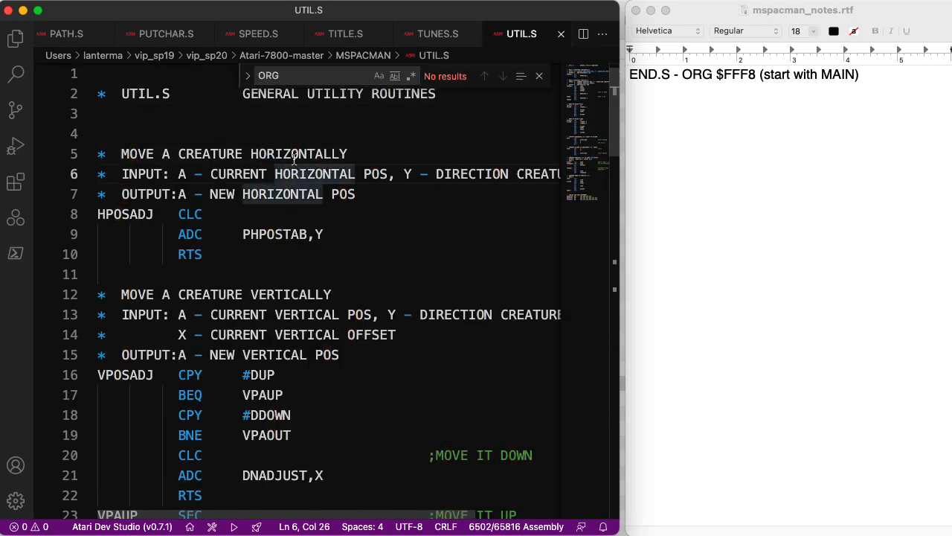
Search TUNES.S, TITLE.S, SPEED.S and MUP.S for 'org', finding no matches
left_click(438, 34)
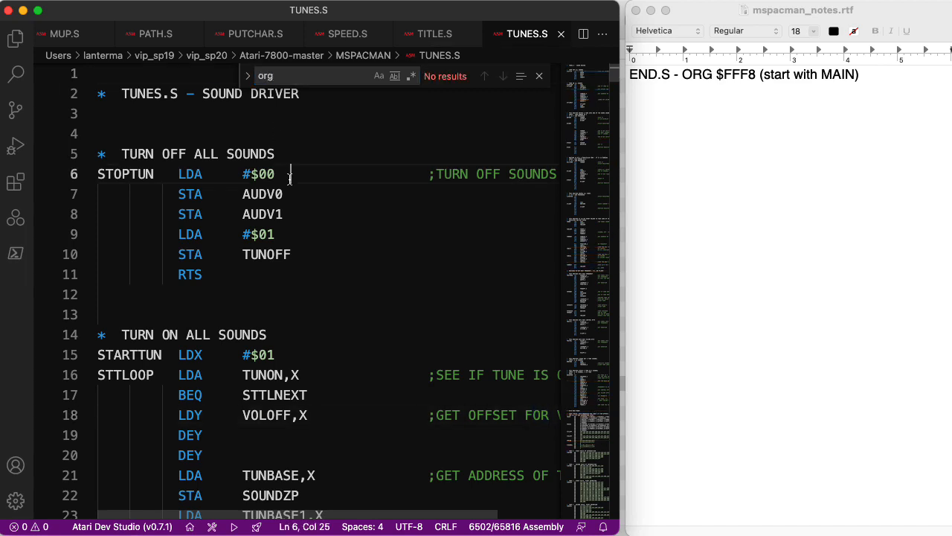
left_click(436, 33)
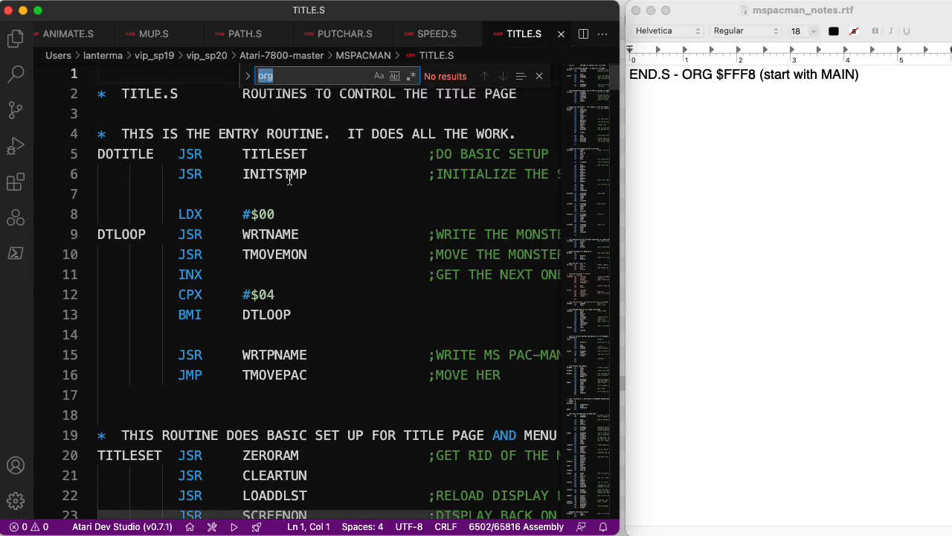
left_click(435, 33)
type("o")
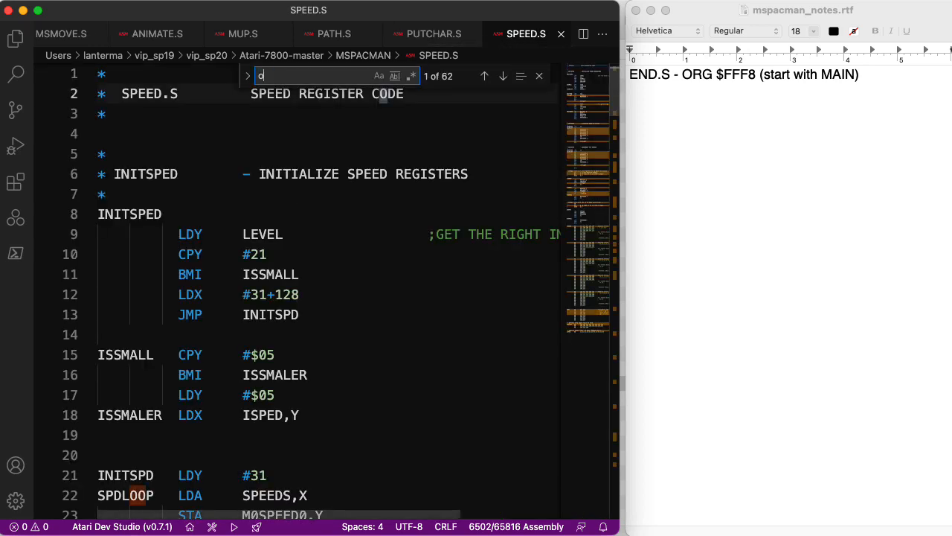
type("rg")
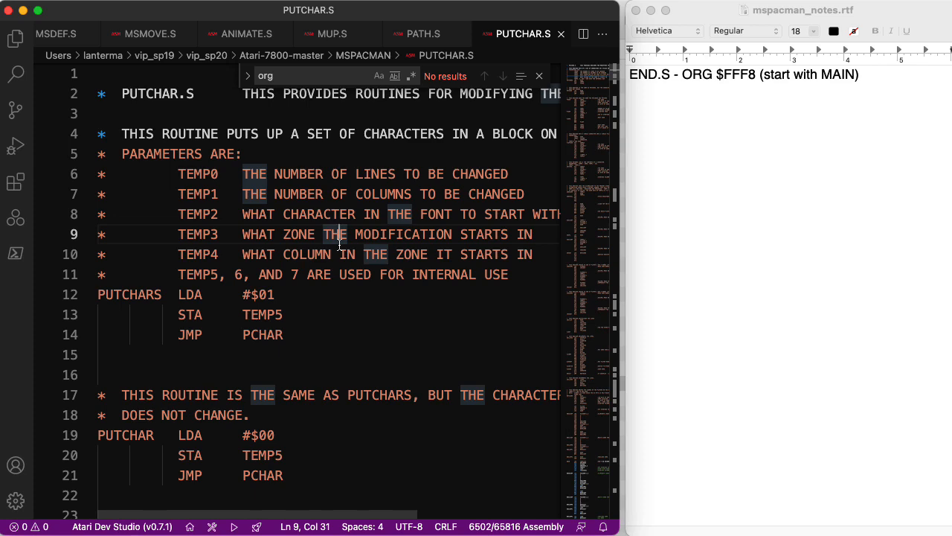
left_click(420, 34)
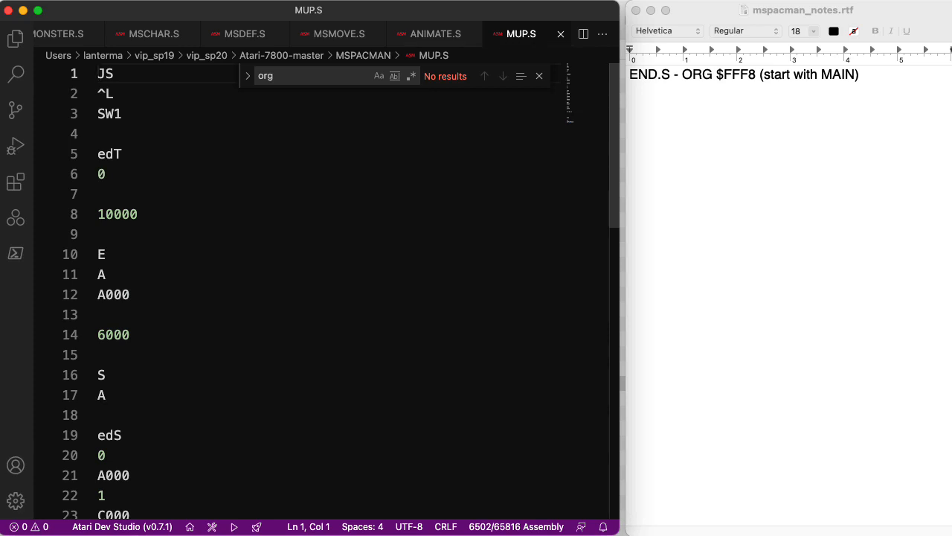
Select the E000 address in MUP.S and add the note line 'MUP.S — weird'
scroll("down", 3)
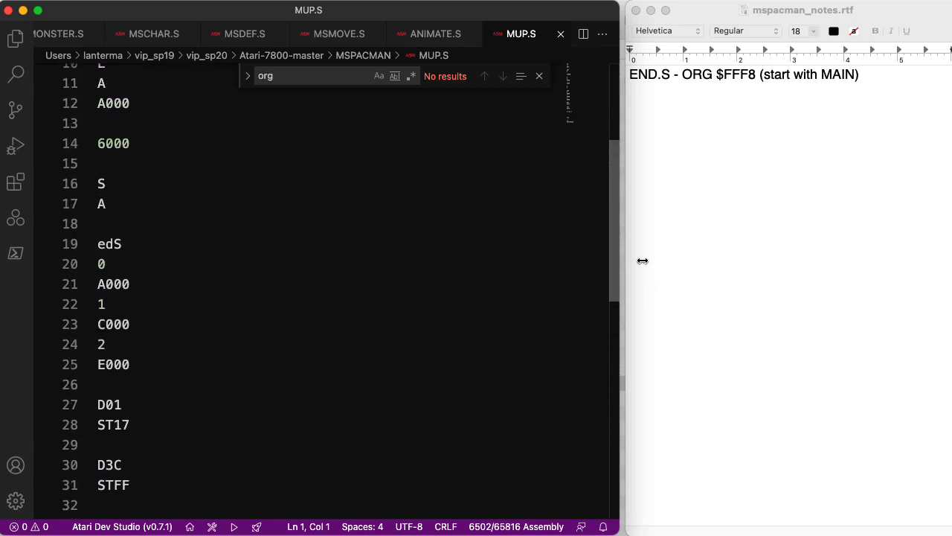
mouse_move(163, 288)
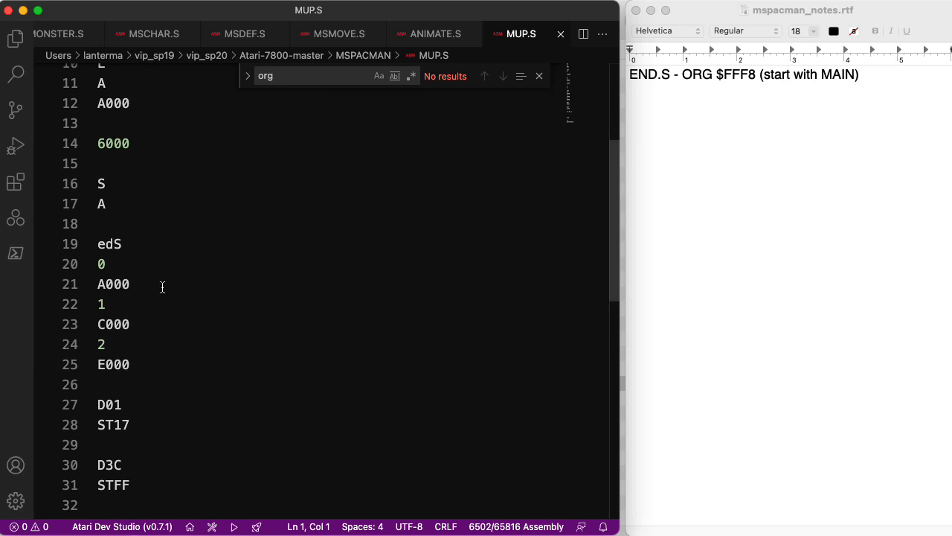
double_click(113, 364)
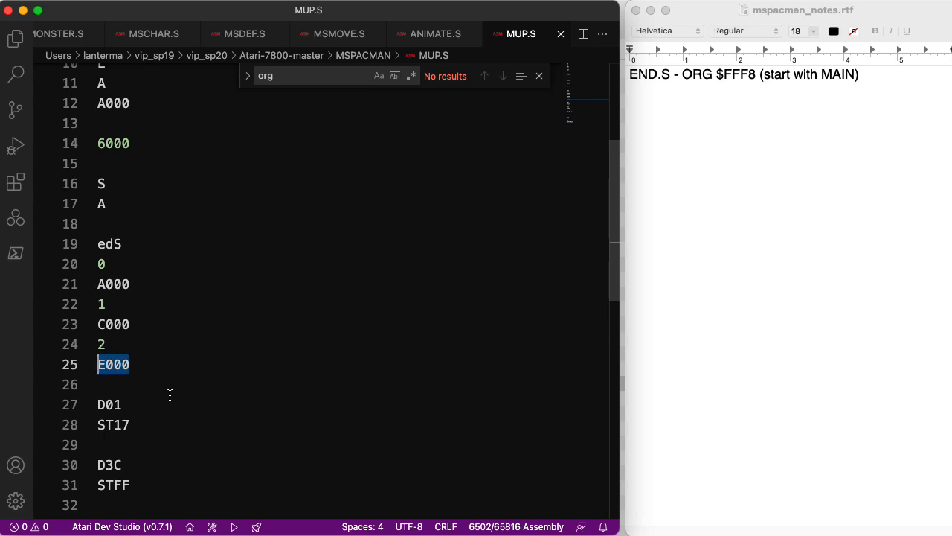
left_click(735, 301)
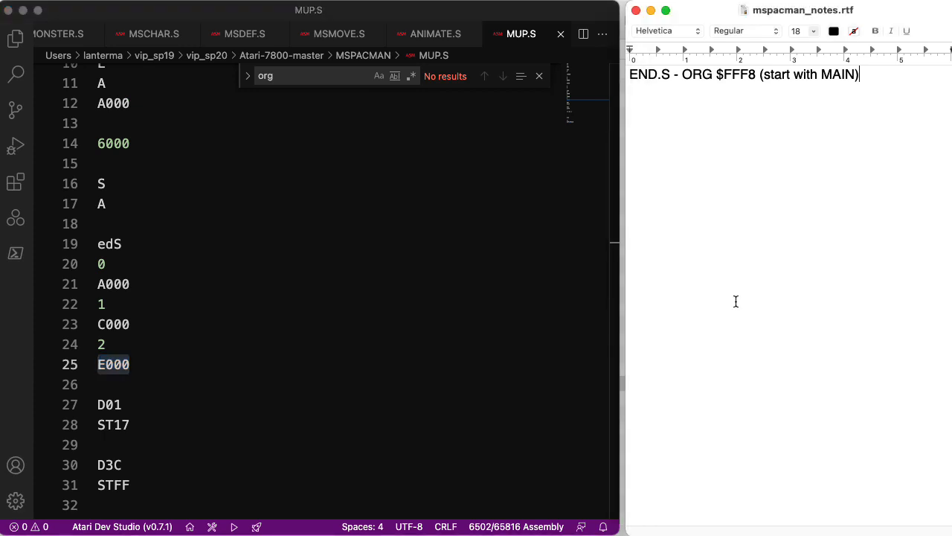
type("MUP.")
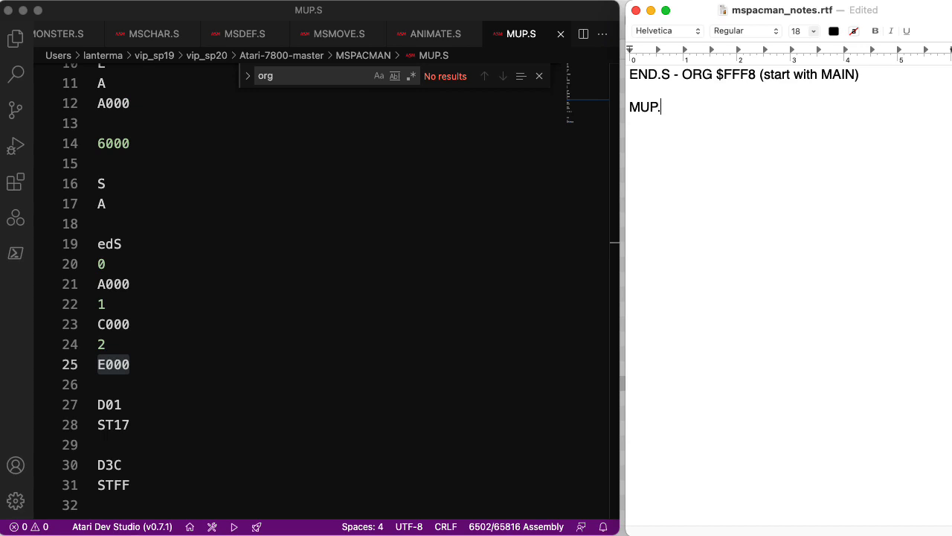
type("— weri")
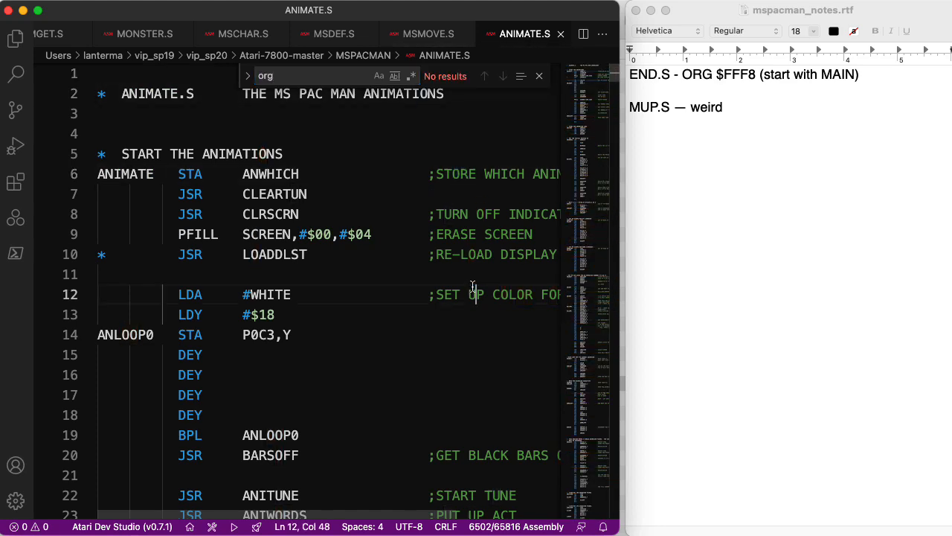
Re-run the 'org' search in MSMOVE.S and MSCHAR.S, locating ORG $C000 in MSCHAR.S
left_click(431, 33)
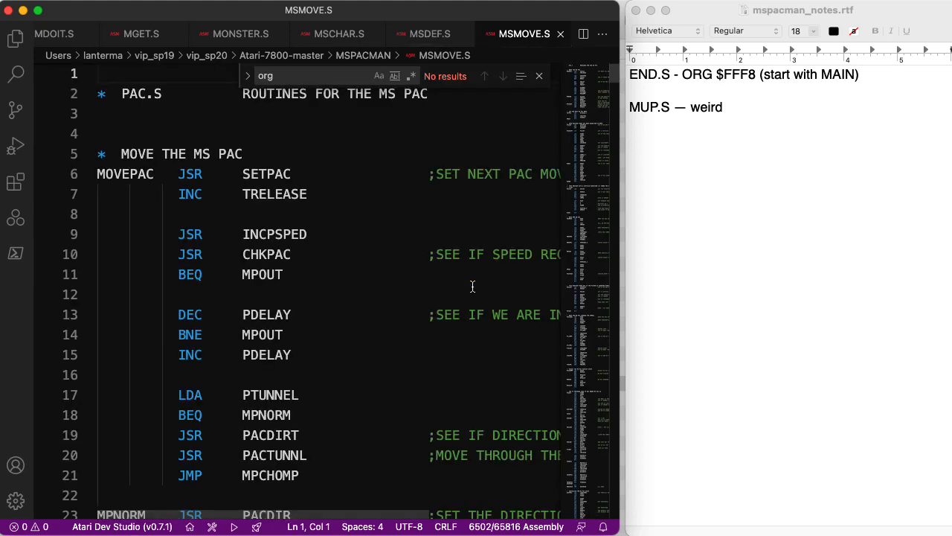
left_click(312, 75)
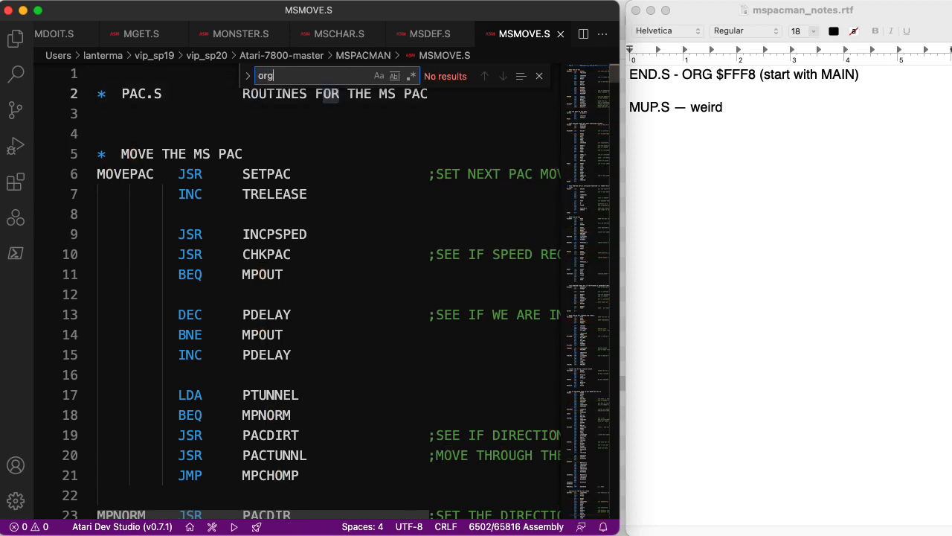
left_click(427, 33)
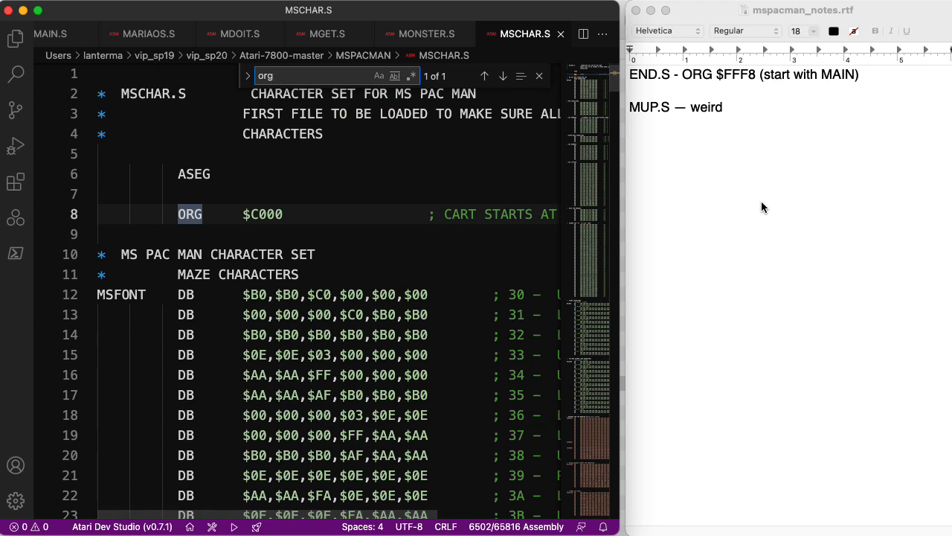
Add the note entry 'MSCHAR.S - $C000'
type("MSCHAR")
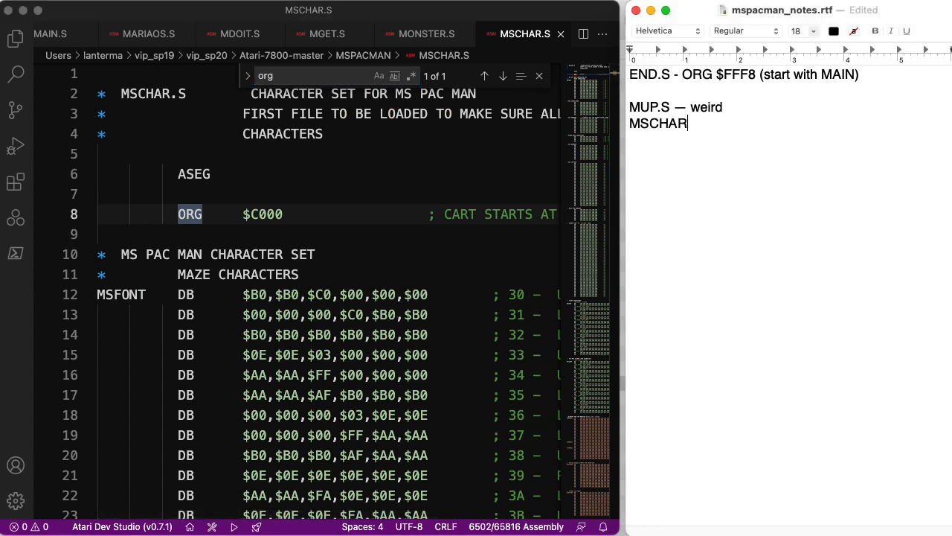
type(".S - $")
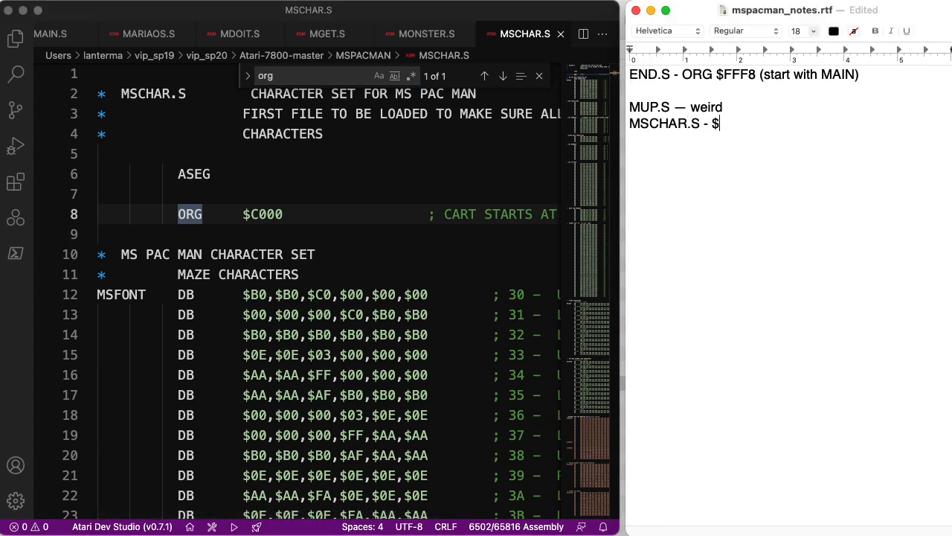
type("C000")
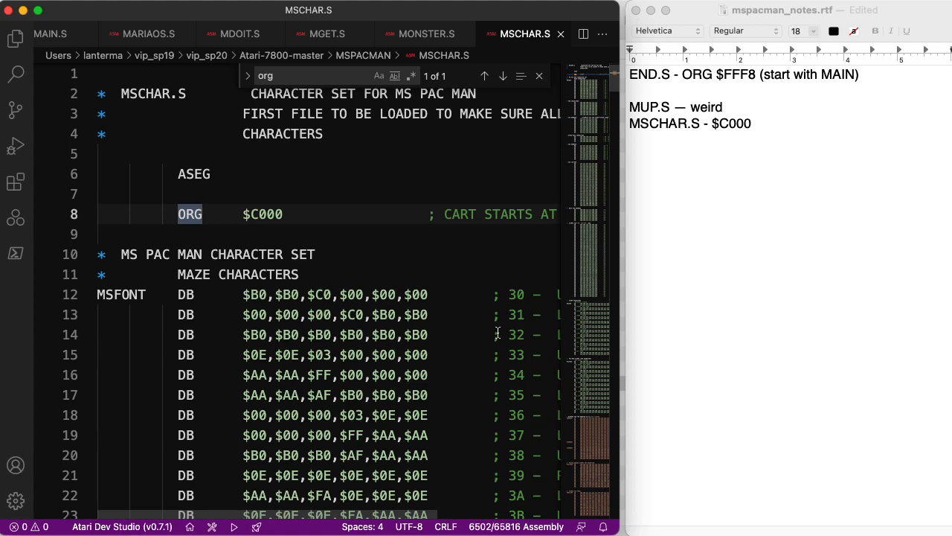
mouse_move(394, 312)
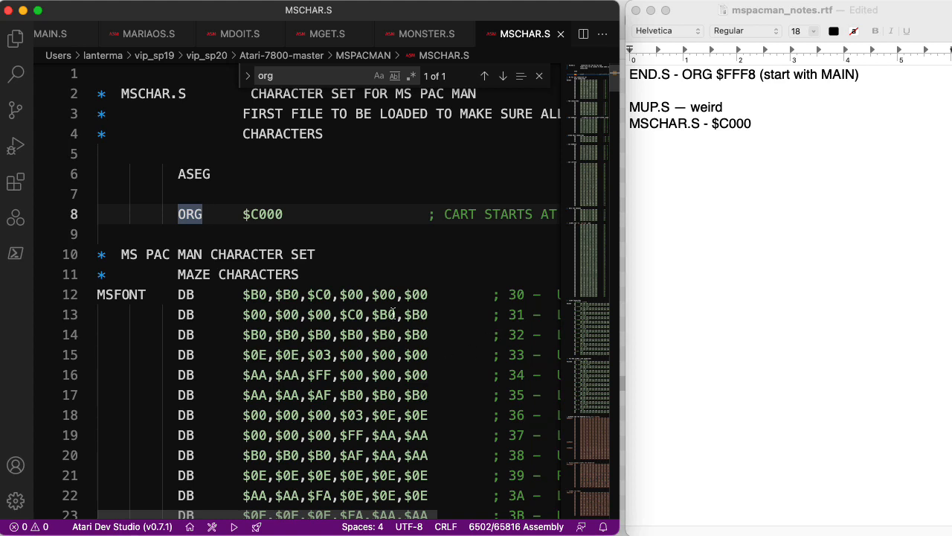
Scroll down through MSCHAR.S's DB character data
left_click(394, 315)
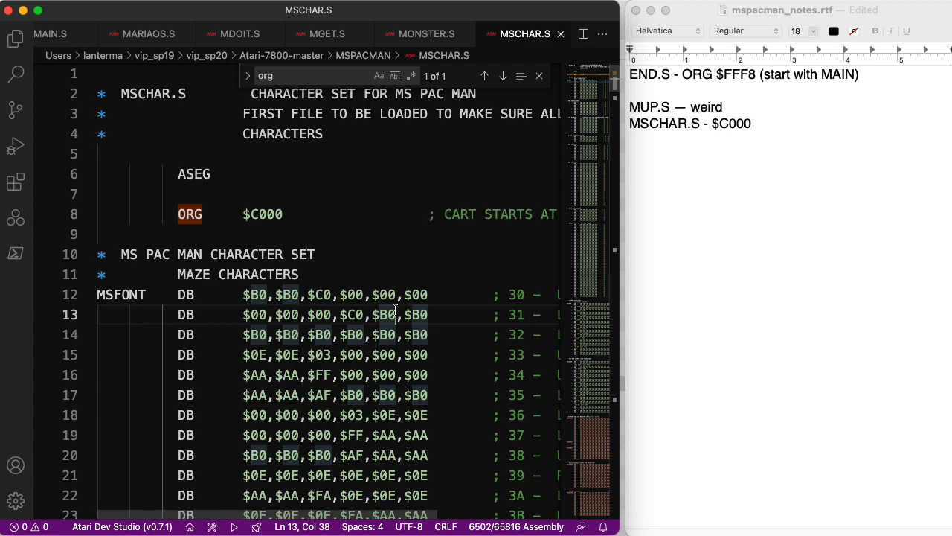
scroll("down", 3)
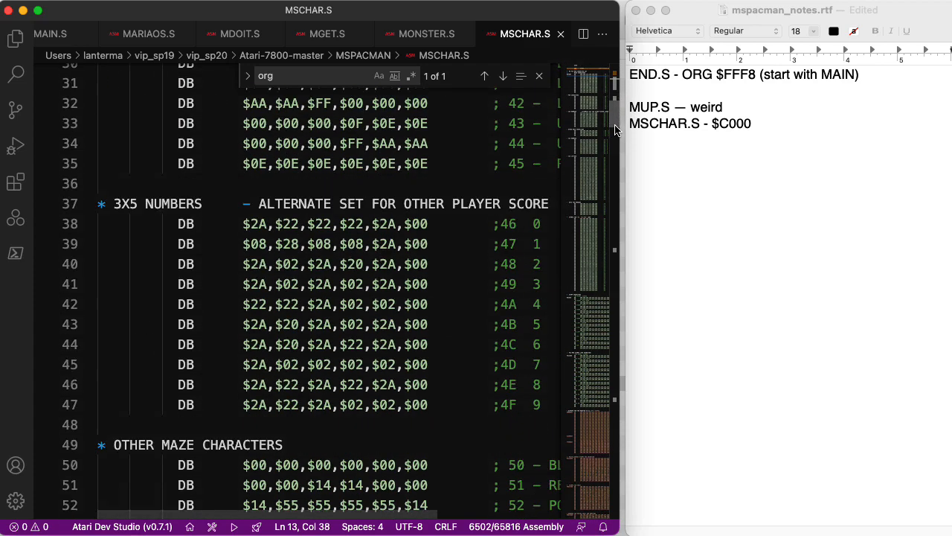
scroll("down", 3)
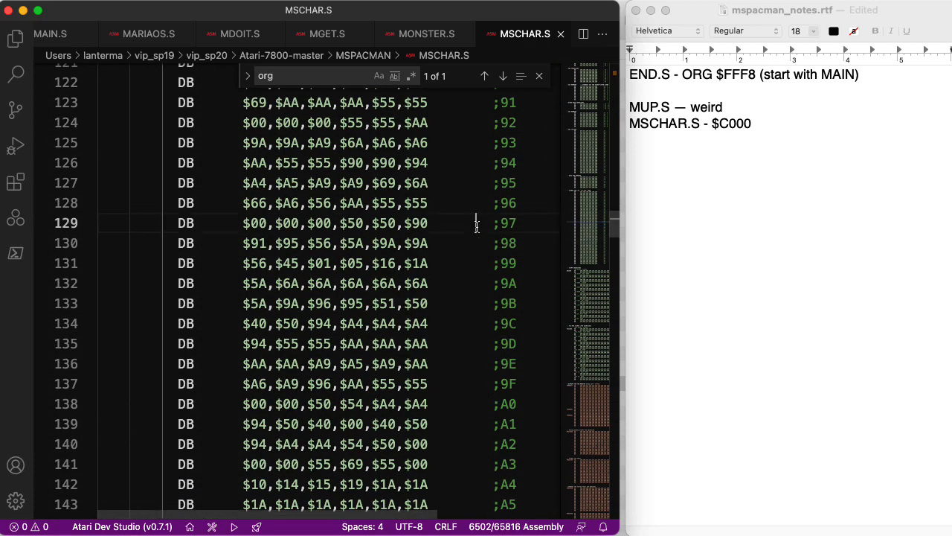
Open MGET.S and write a note calling it a mysterious list of files with other stuff
left_click(420, 34)
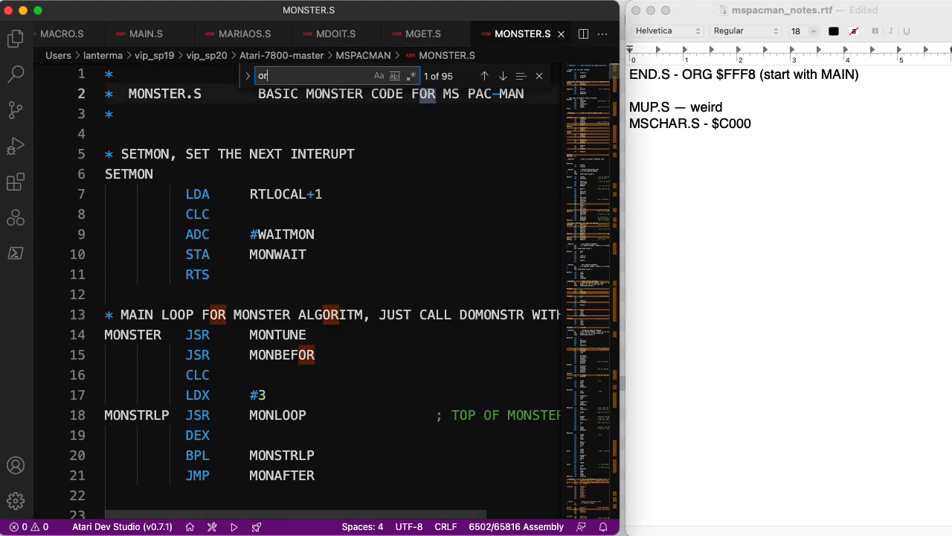
left_click(420, 33)
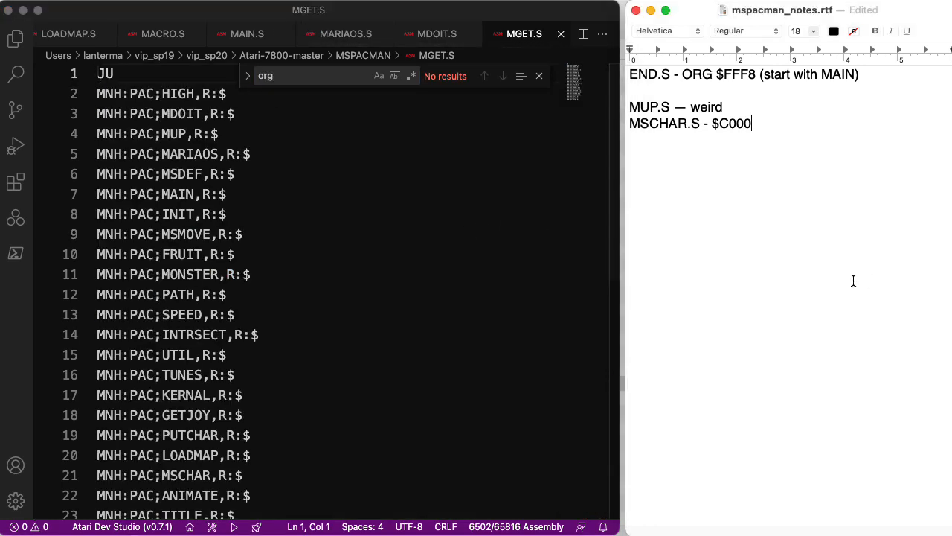
type("MD")
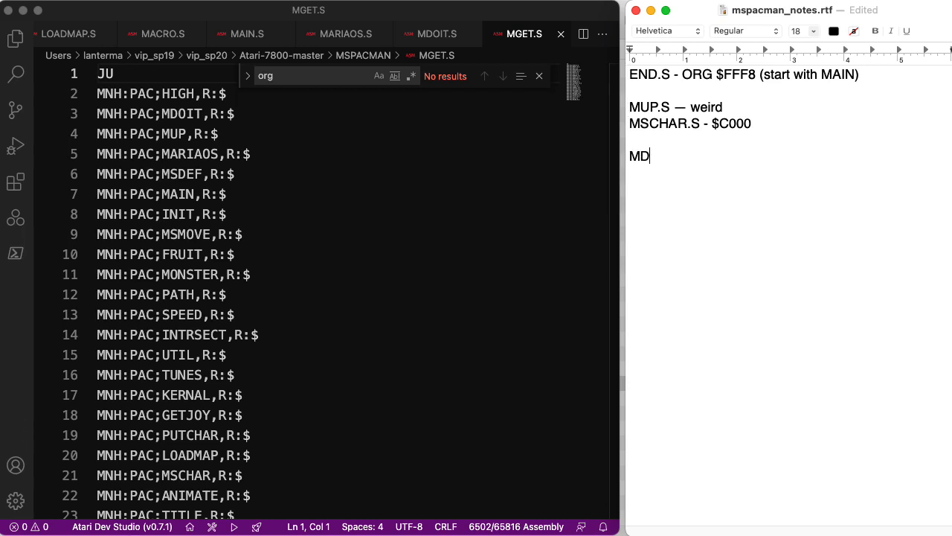
type("OT")
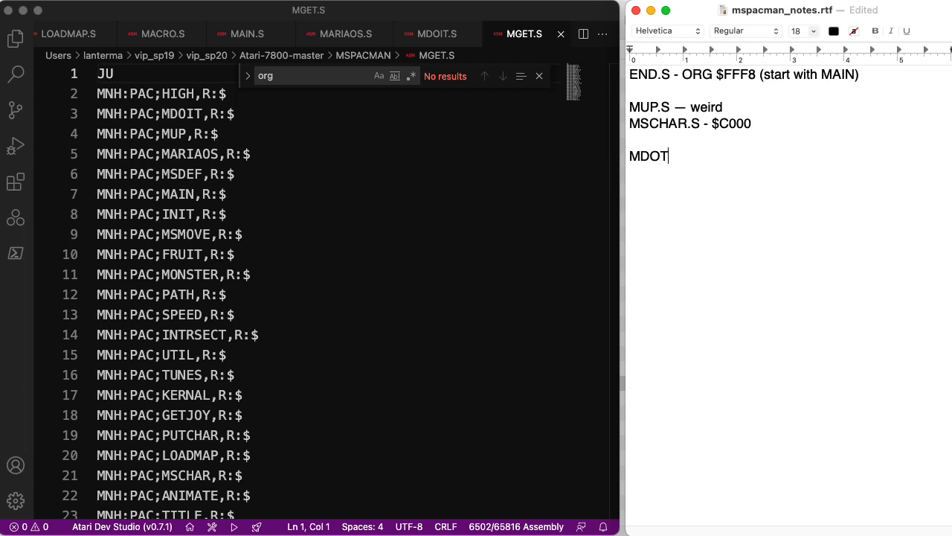
type("IT.S —")
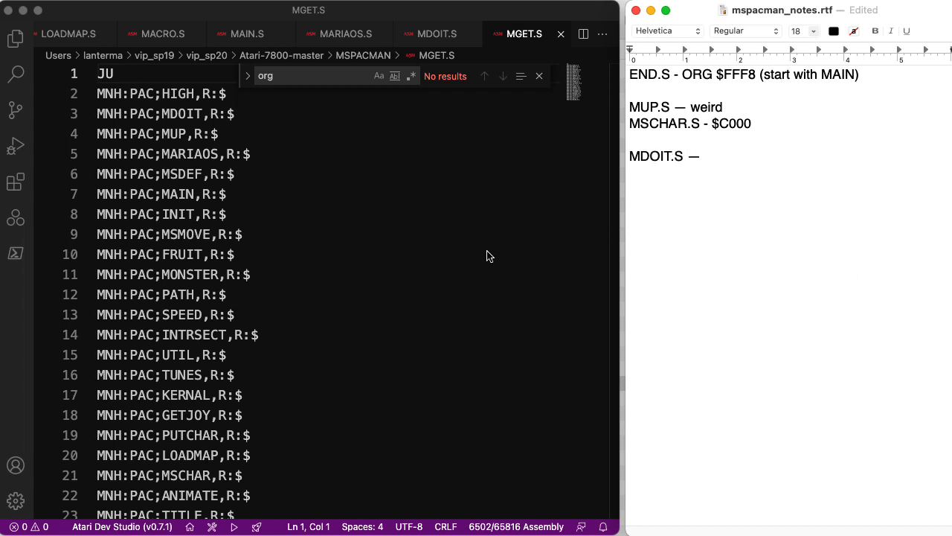
mouse_move(261, 405)
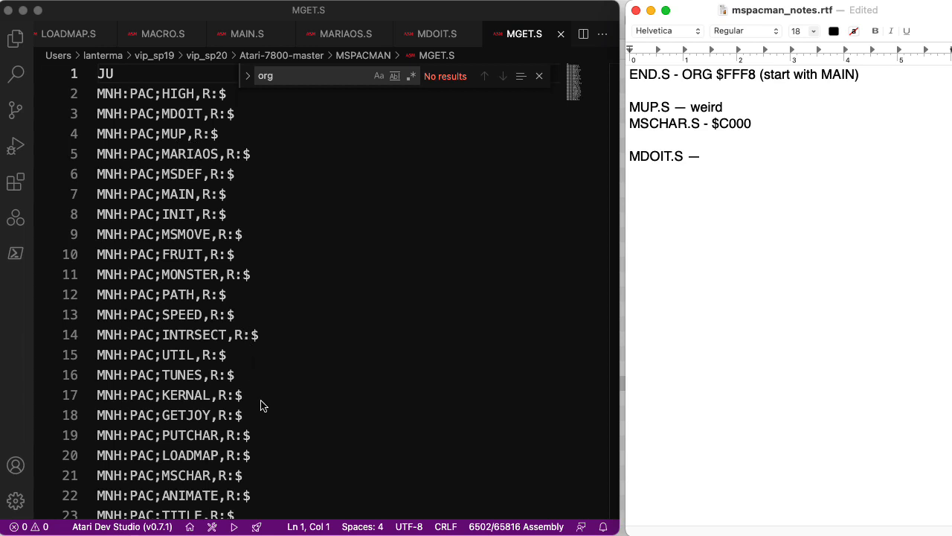
left_click(703, 155)
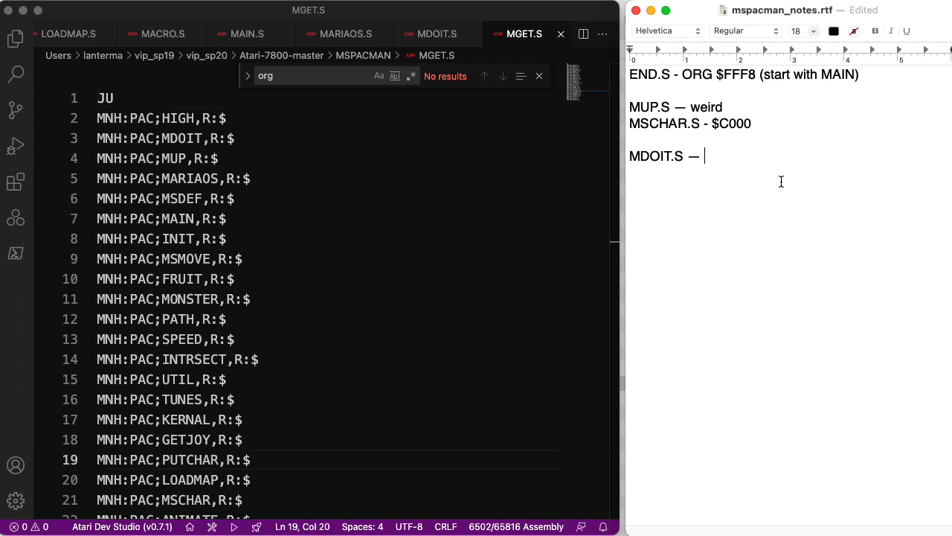
type("mysterious list of files with")
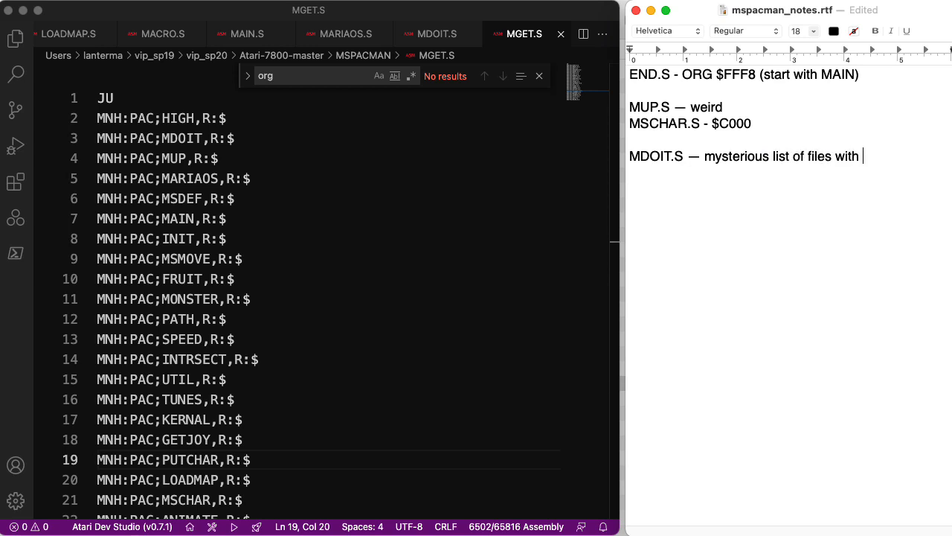
type("other stuff")
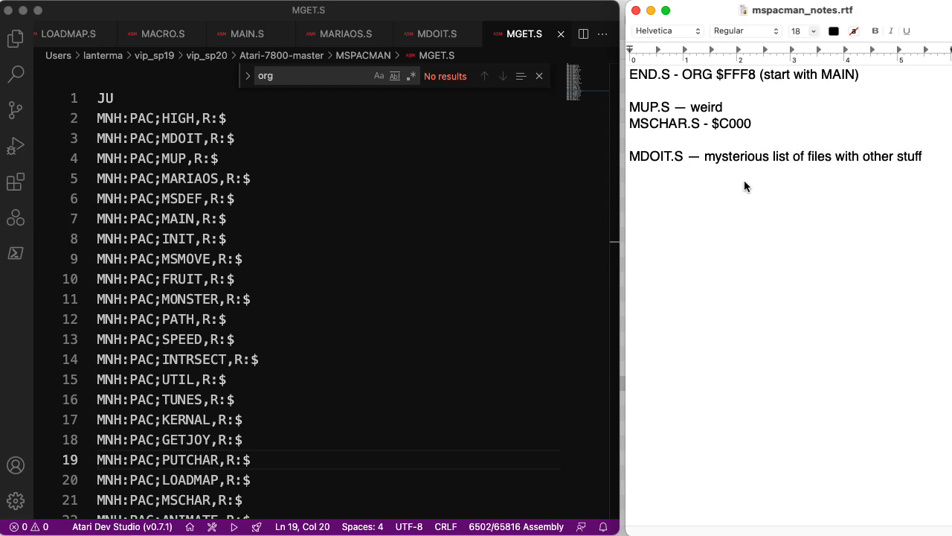
left_click(439, 33)
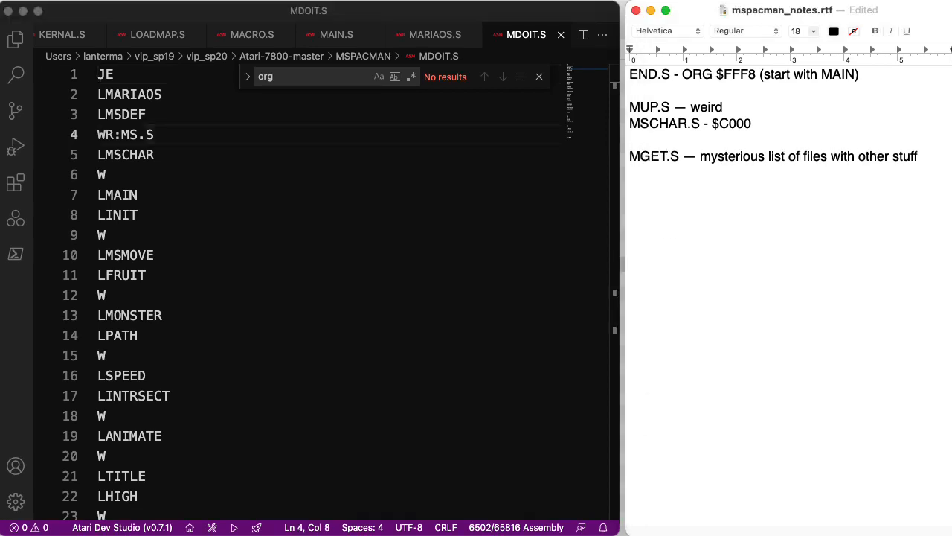
Start the note line 'MDOIT.S — mysterious', correcting a misspelling
type("MD")
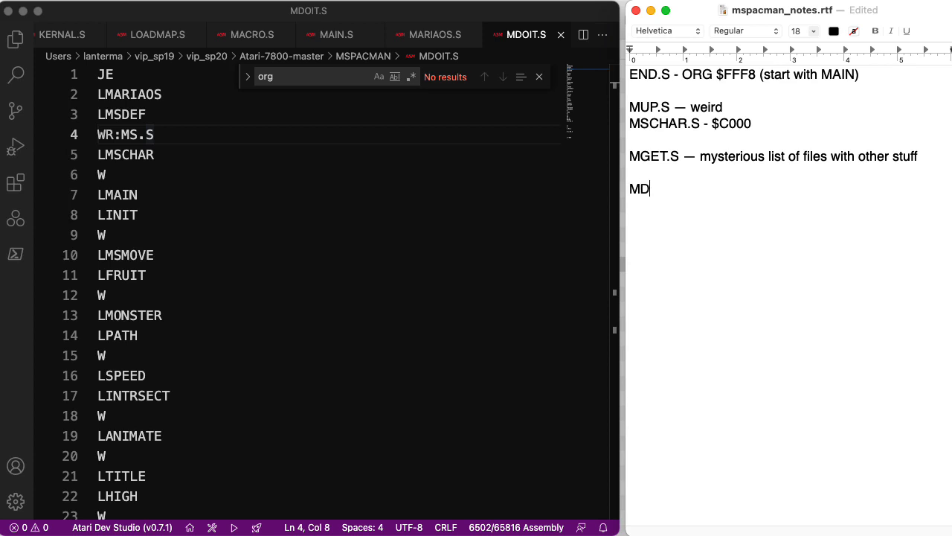
type("OIT.S")
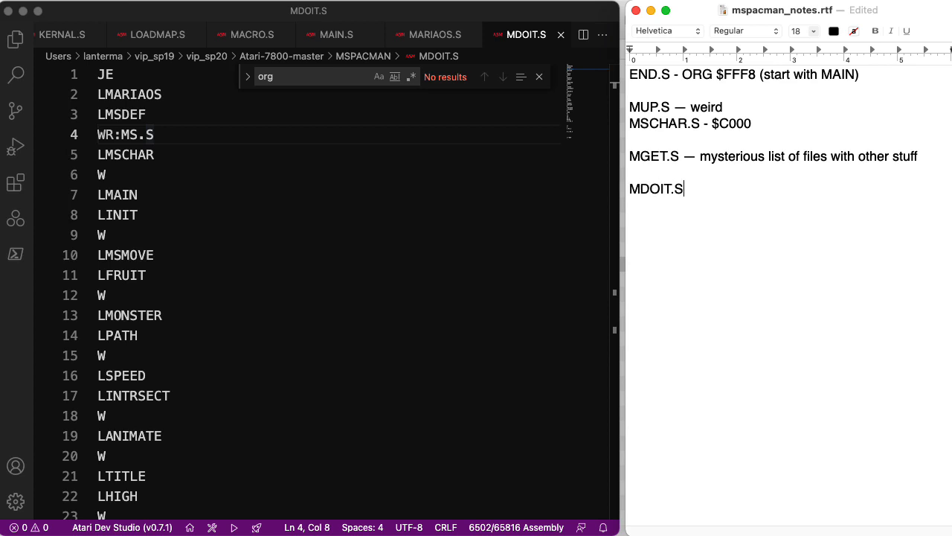
type("— mystertious")
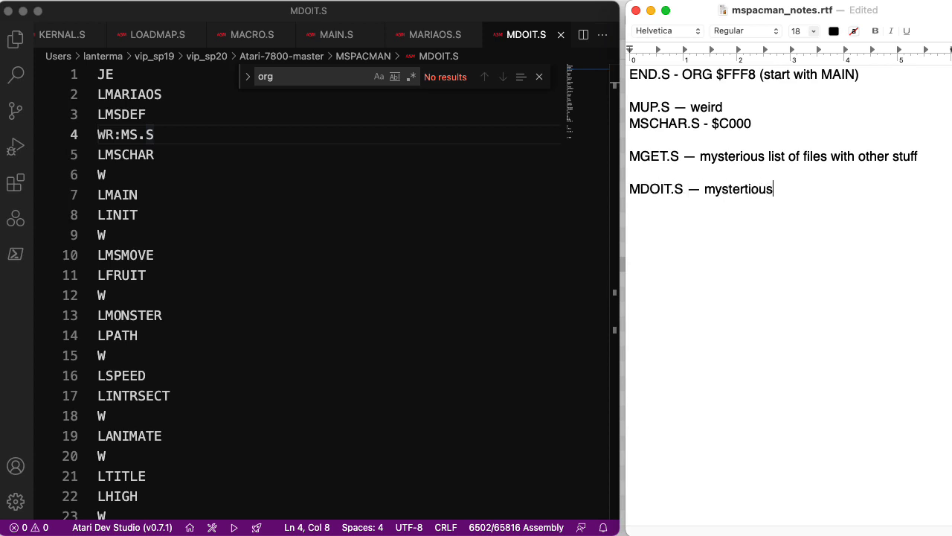
key("Backspace")
type(" list of files with other stuff")
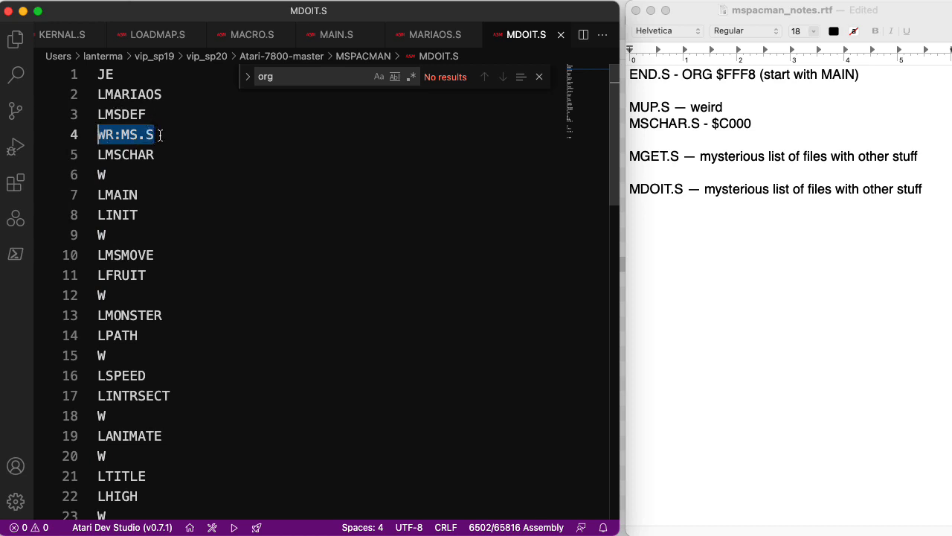
mouse_move(221, 147)
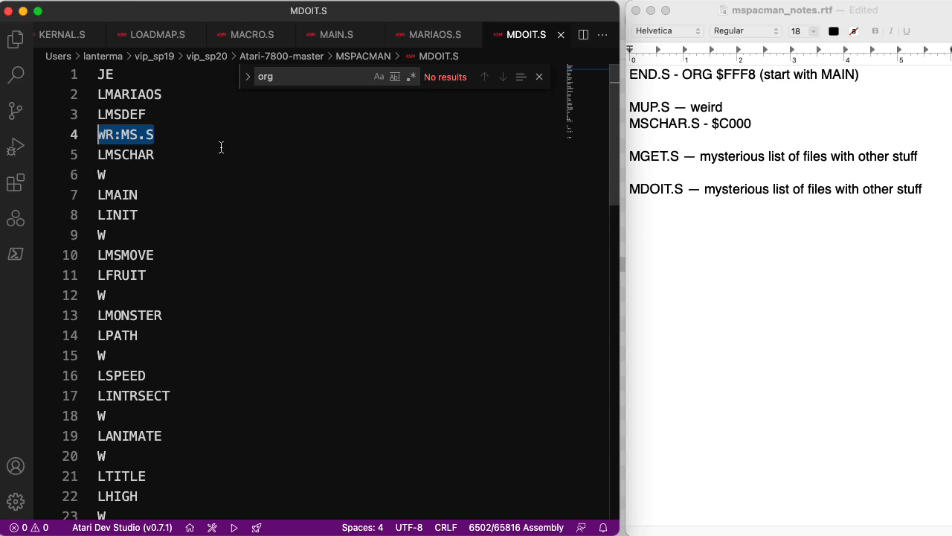
Scroll through MDOIT.S's file list down to the MACRO and MS.A build lines
scroll("down", 3)
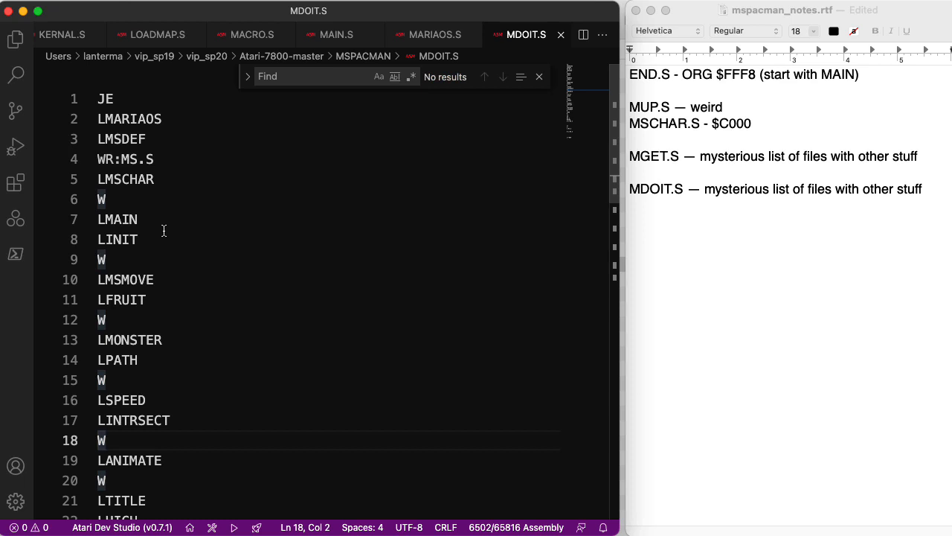
mouse_move(150, 134)
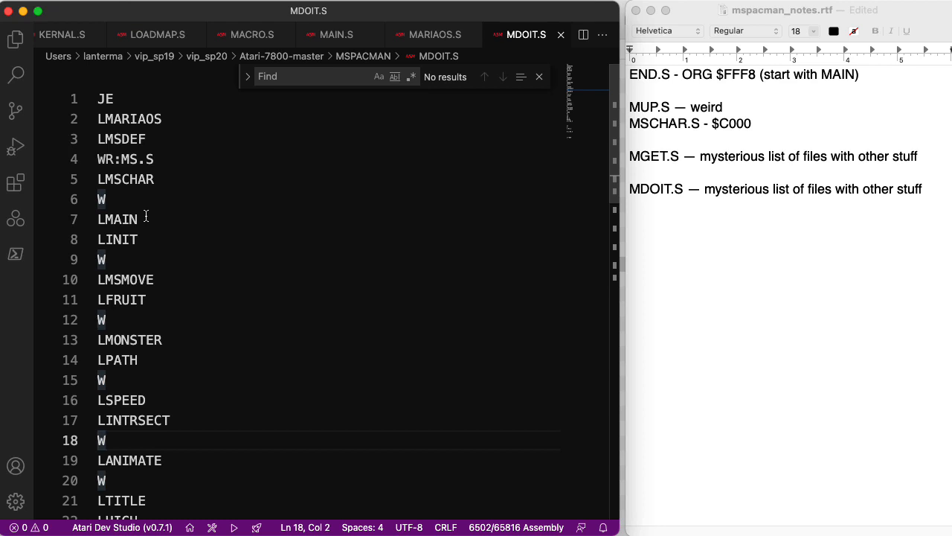
scroll("down", 3)
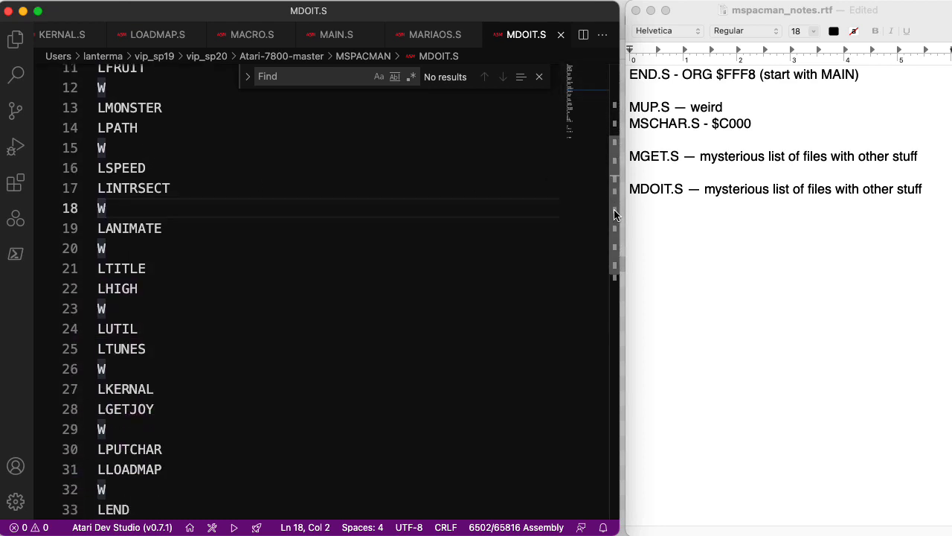
scroll("down", 3)
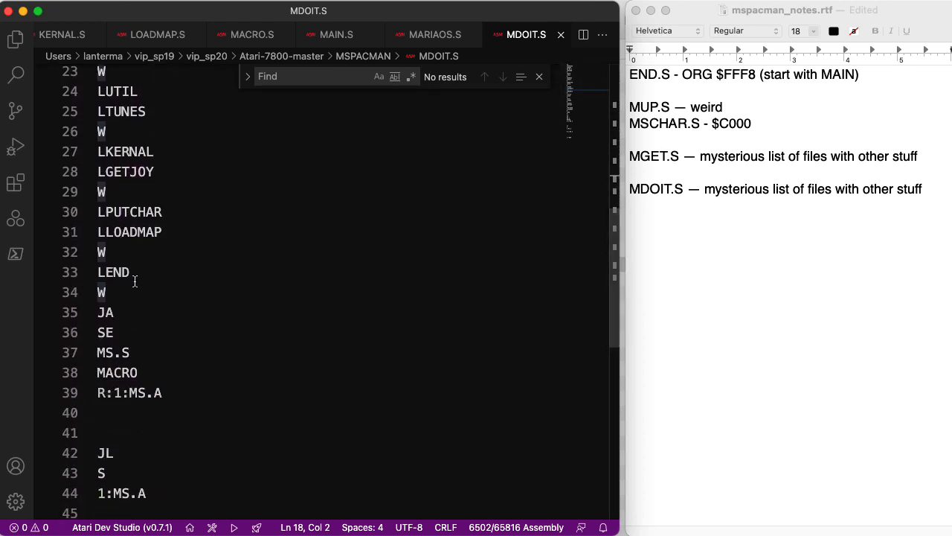
mouse_move(159, 420)
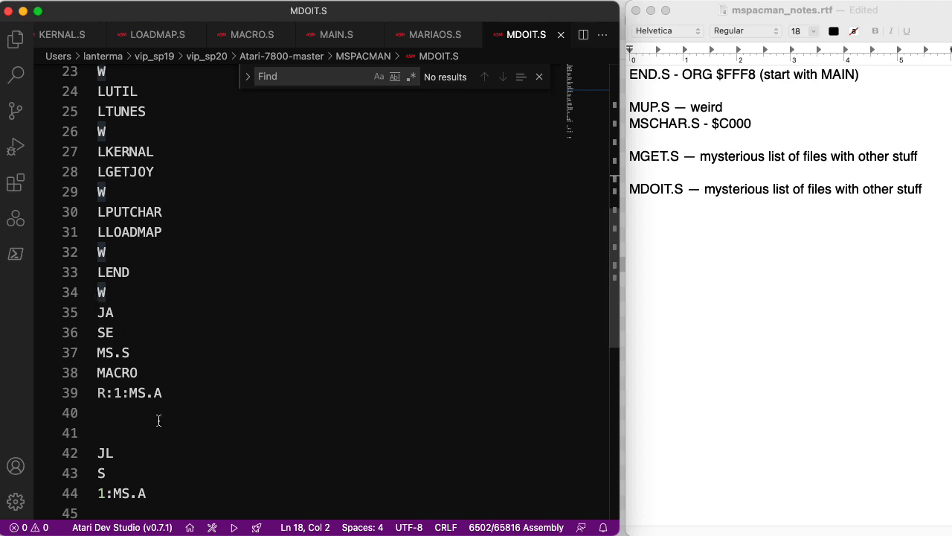
scroll("down", 3)
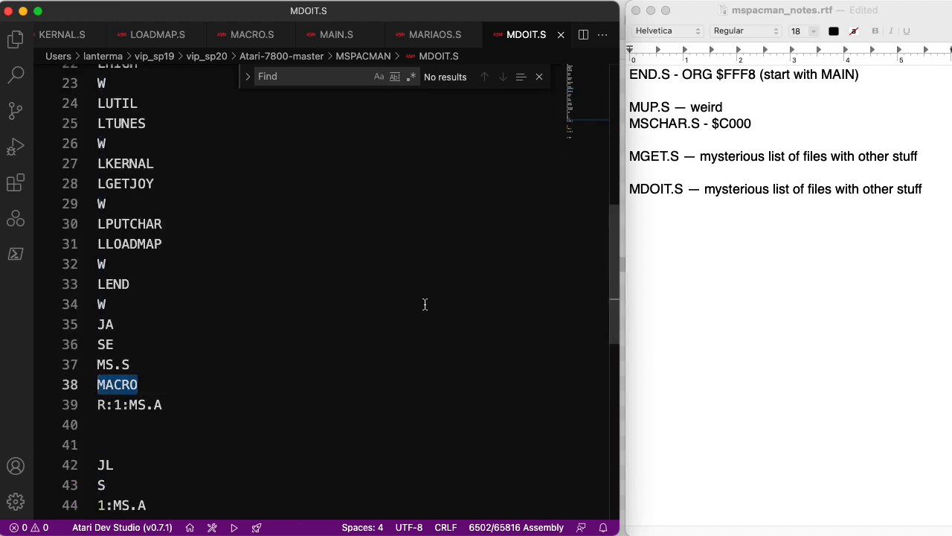
scroll("down", 3)
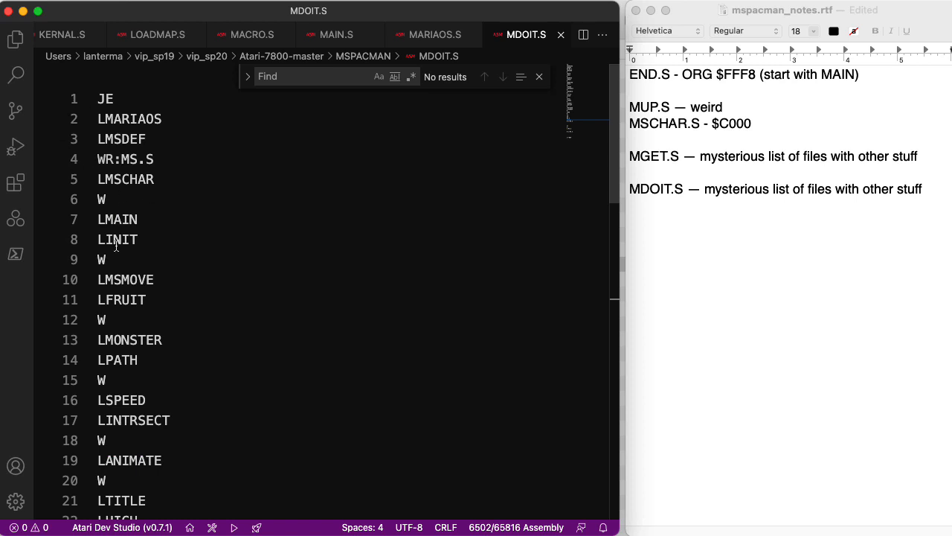
mouse_move(156, 387)
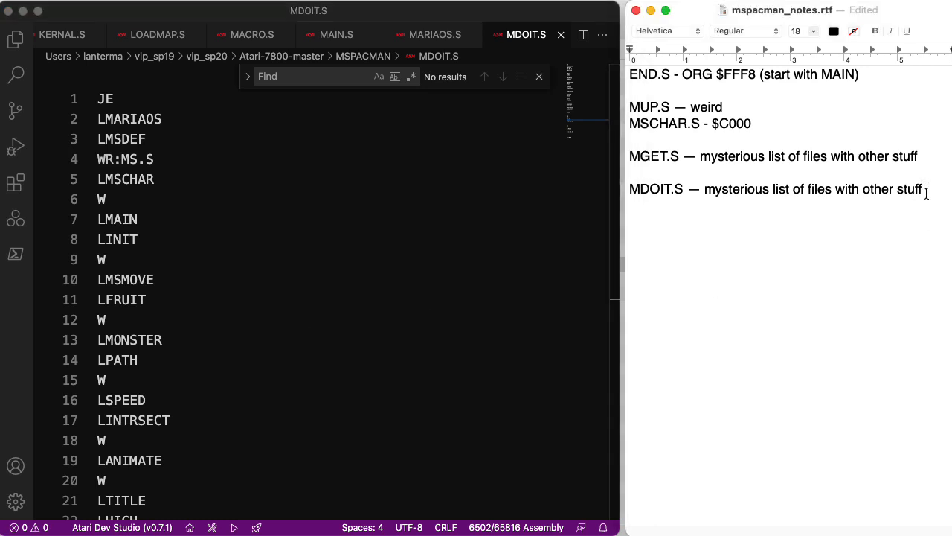
Append '; probably suggests order or assembly' to the MDOIT.S note
type("; probably su")
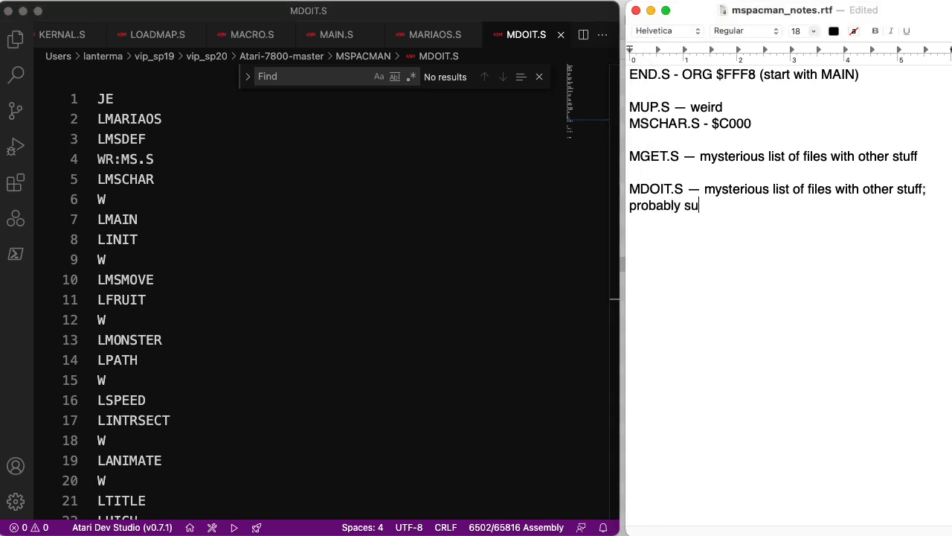
type("ggests order or ass")
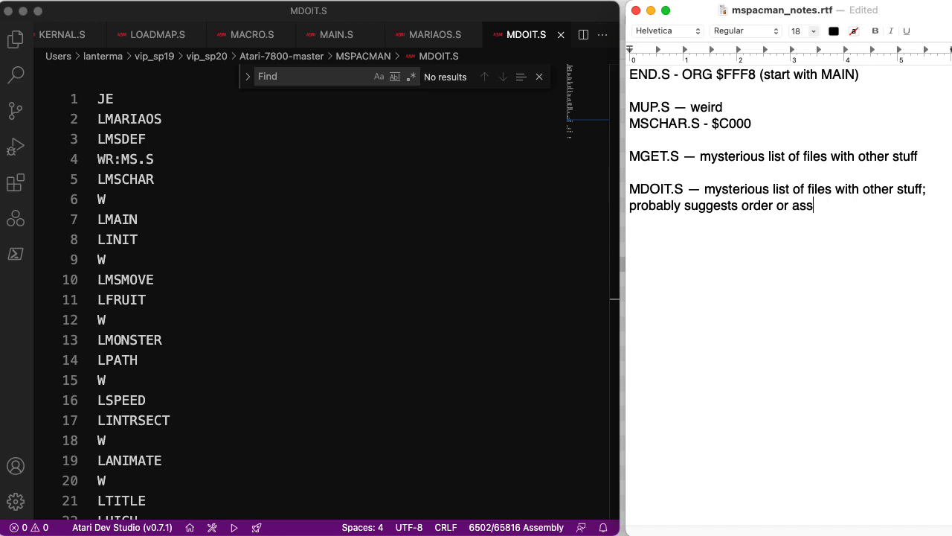
type("embly")
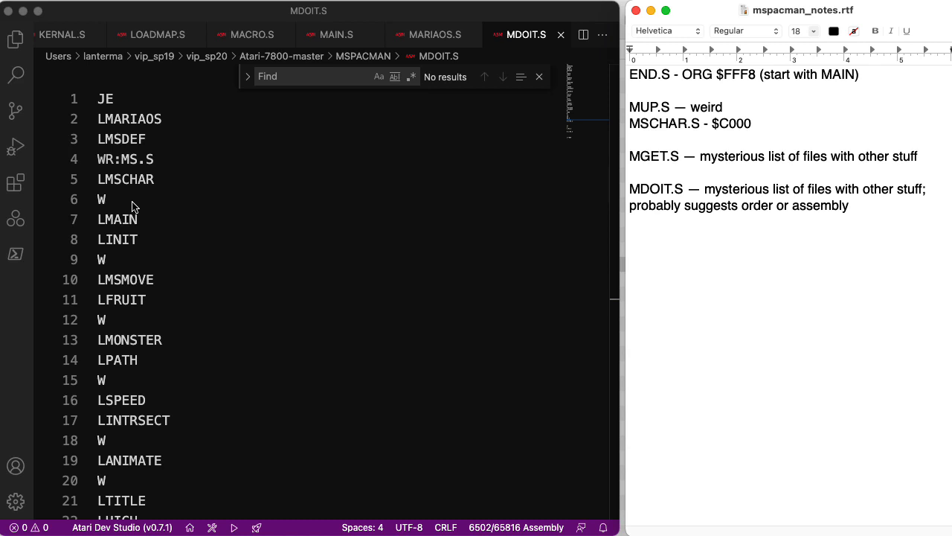
left_click(848, 205)
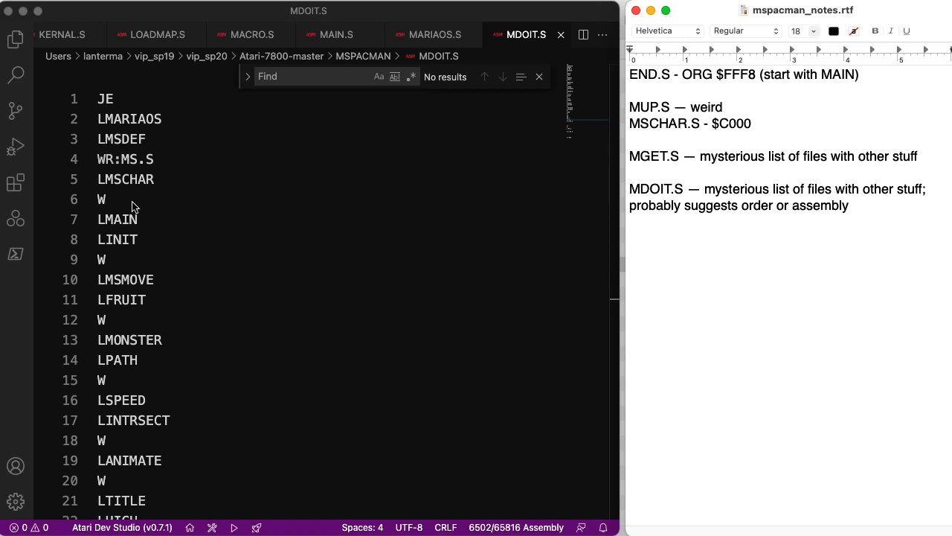
left_click(848, 206)
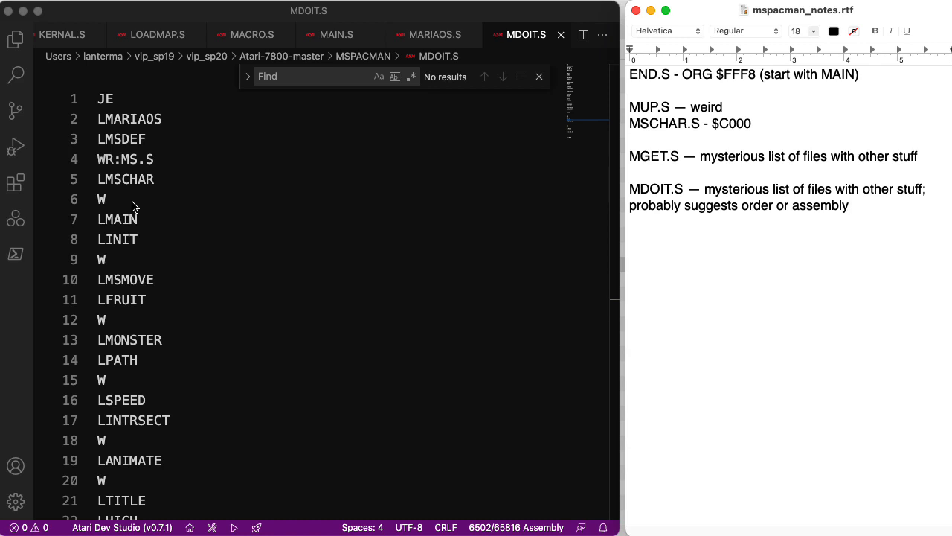
Close the MDOIT.S, MARIAOS.S and MAIN.S tabs, then bring the MACRO.S code into focus
left_click(146, 299)
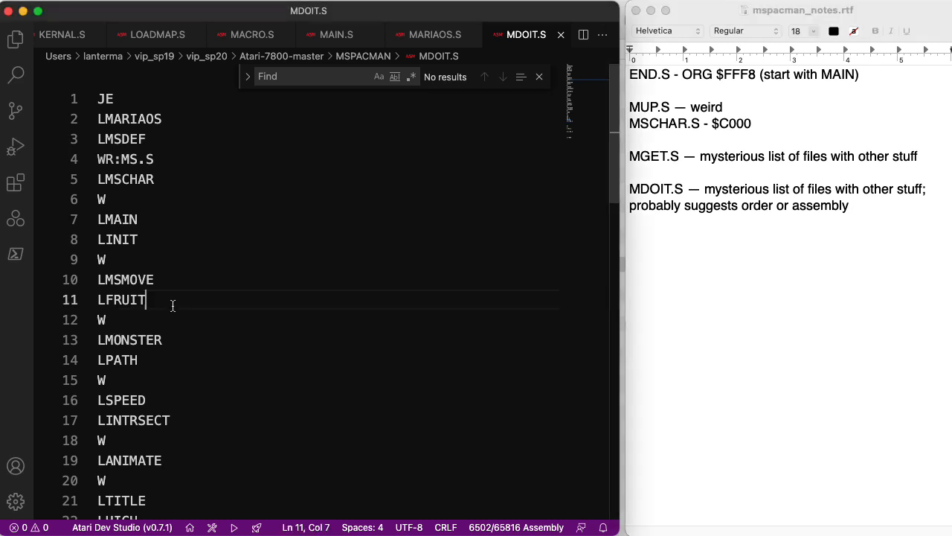
left_click(431, 35)
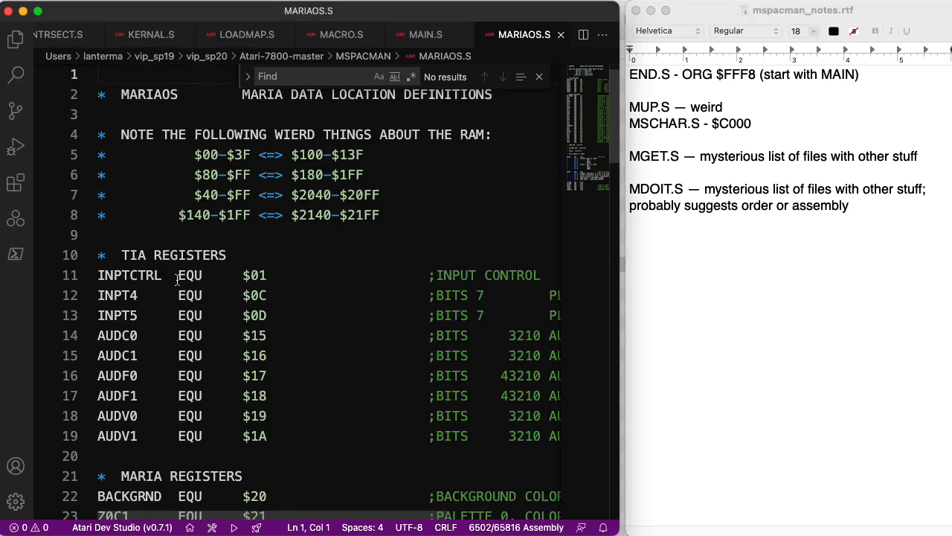
mouse_move(619, 124)
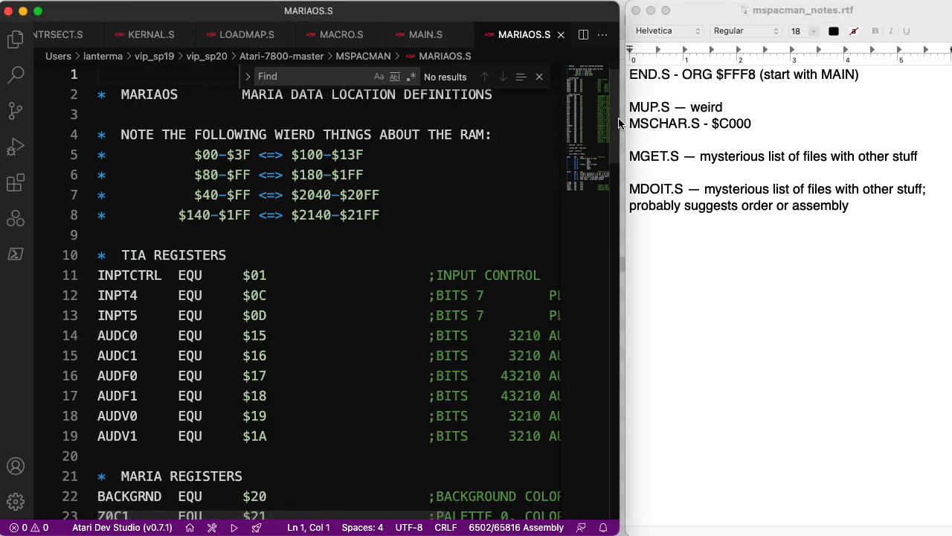
scroll("down", 3)
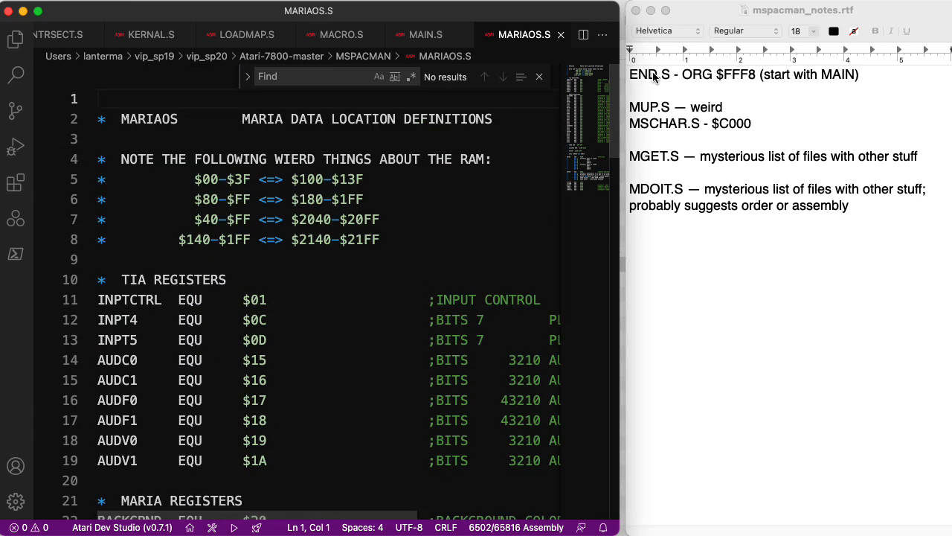
left_click(423, 35)
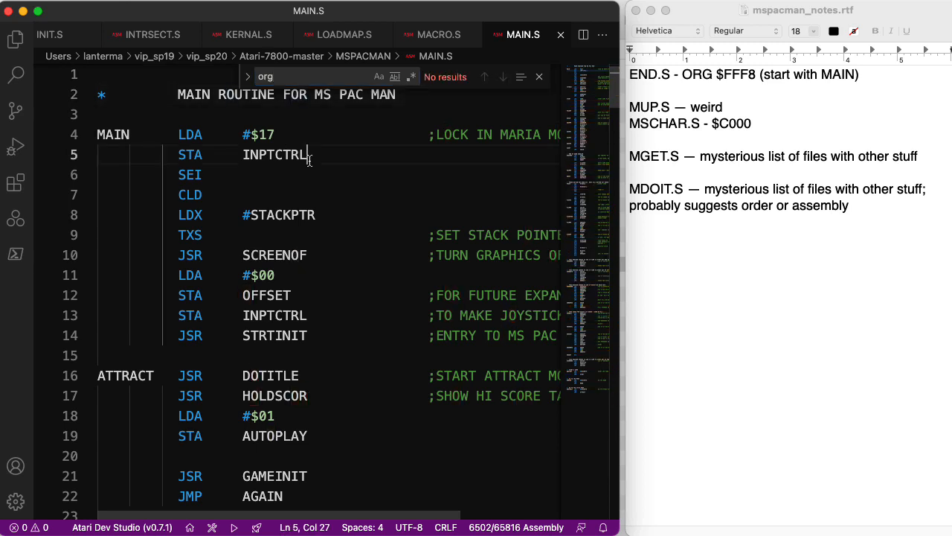
left_click(437, 34)
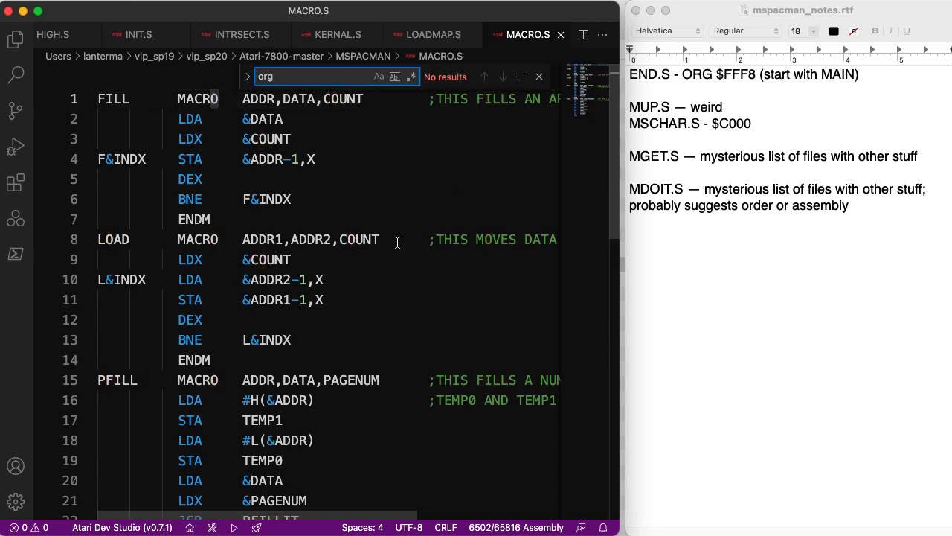
left_click(396, 240)
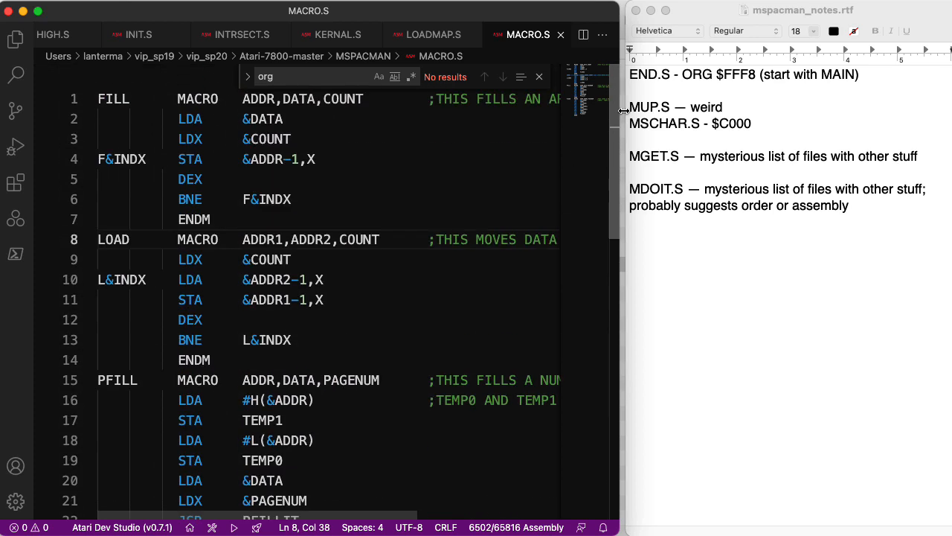
mouse_move(289, 154)
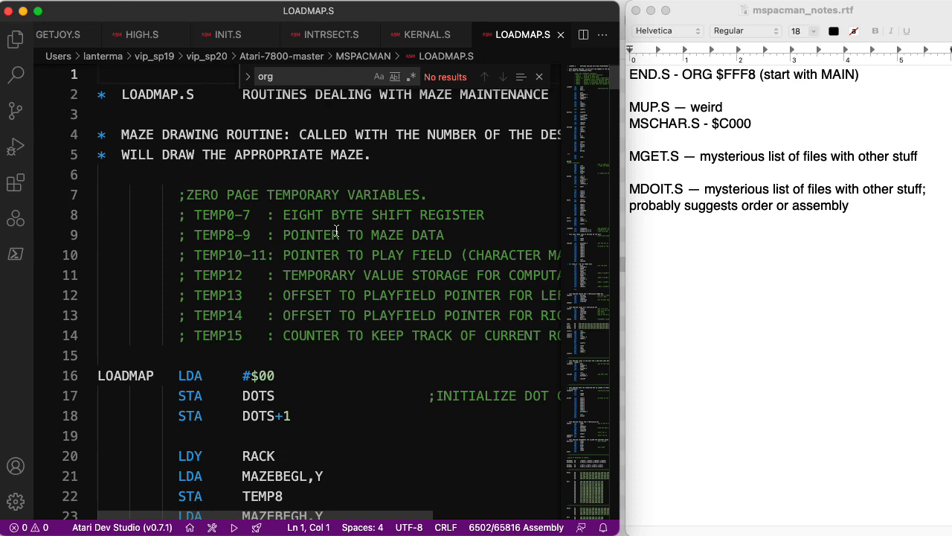
Close LOADMAP.S, search KERNAL.S for 'org', and close KERNAL.S
left_click(320, 76)
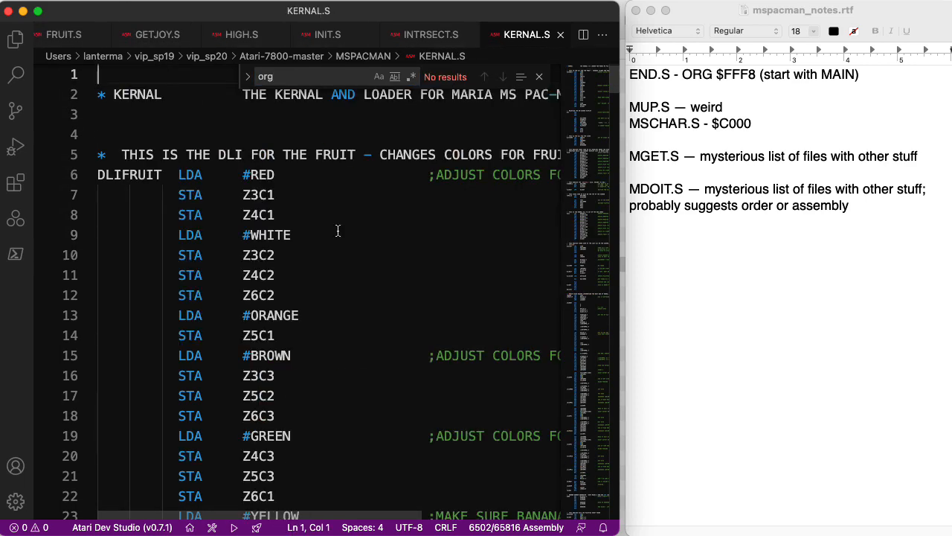
scroll("down", 3)
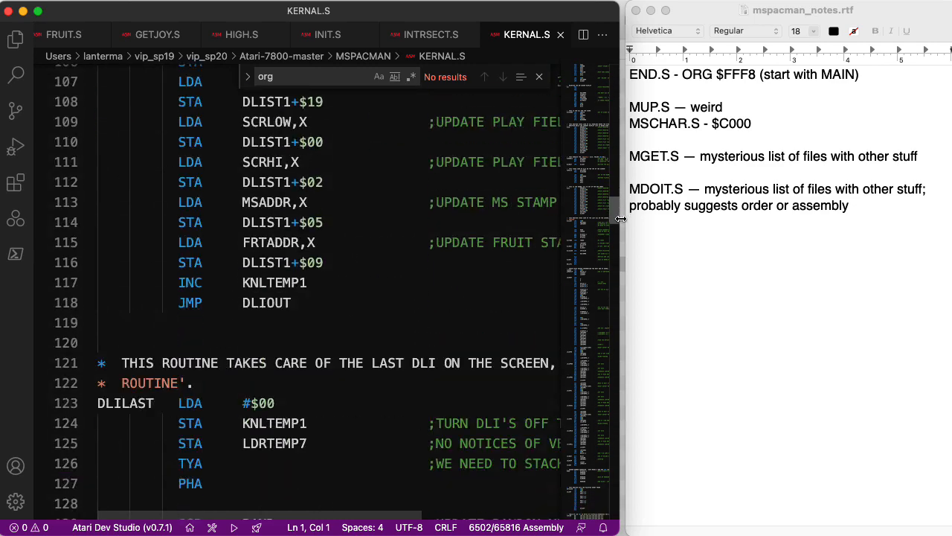
scroll("down", 3)
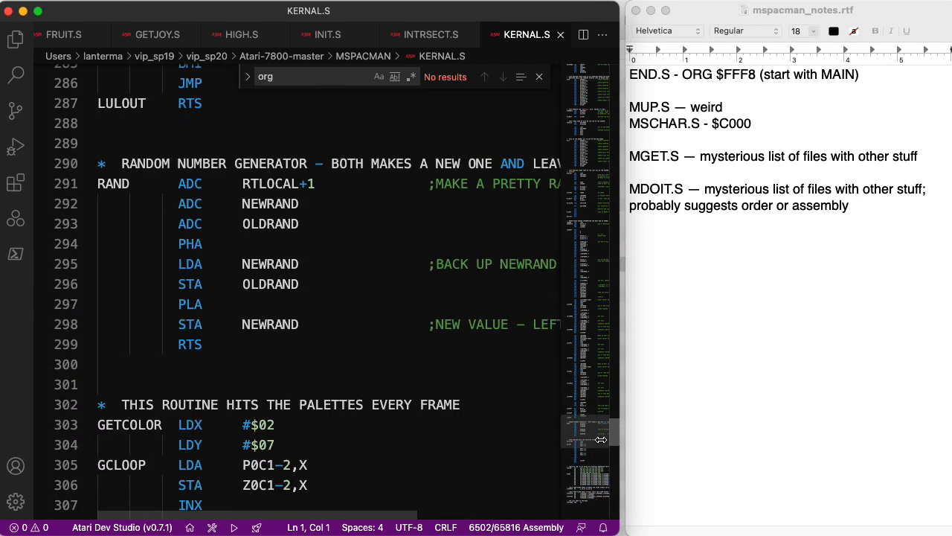
scroll("down", 3)
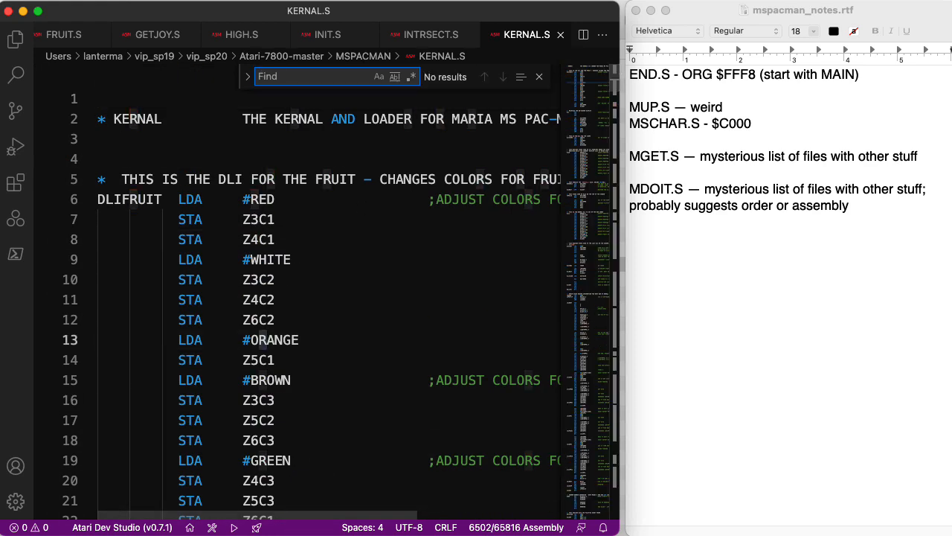
type("org")
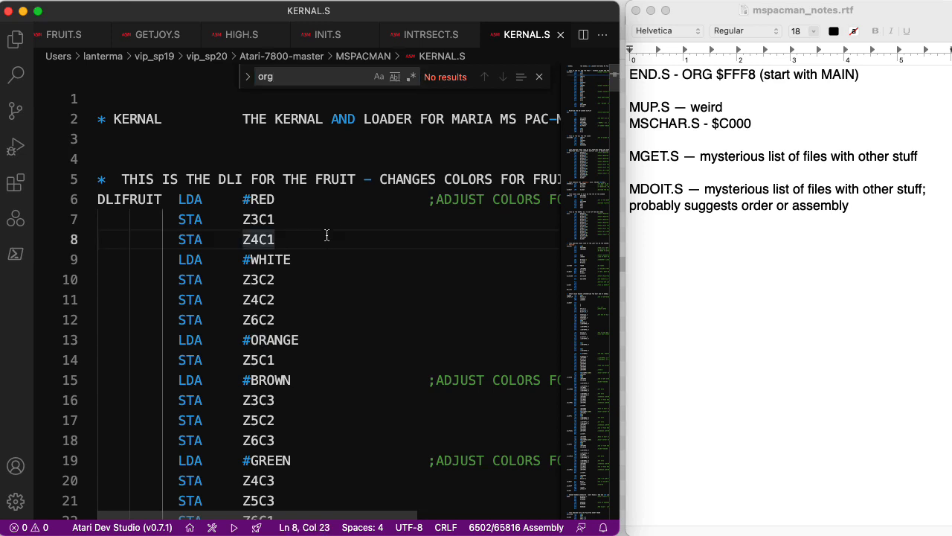
left_click(426, 34)
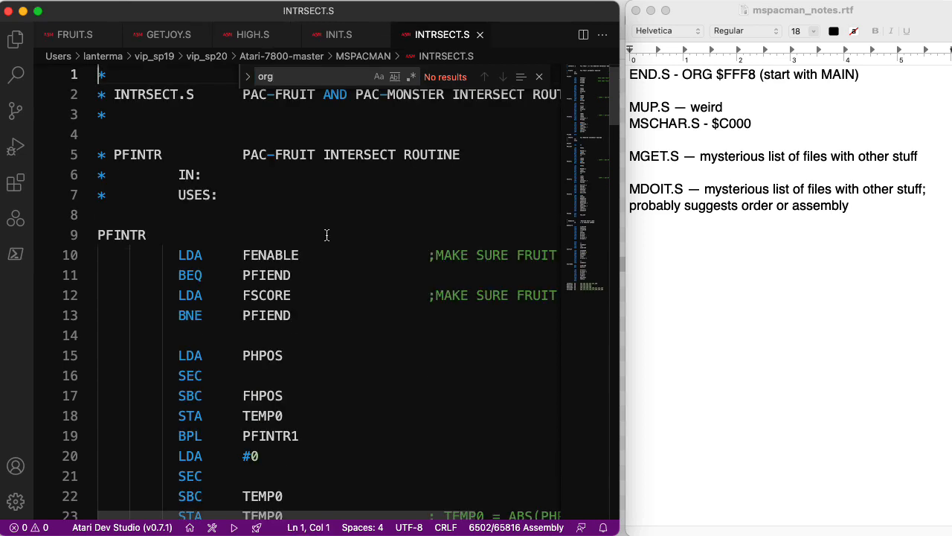
Check INTRSECT.S for 'org', then close the INTRSECT, INIT, HIGH, GETJOY and FRUIT tabs
left_click(313, 76)
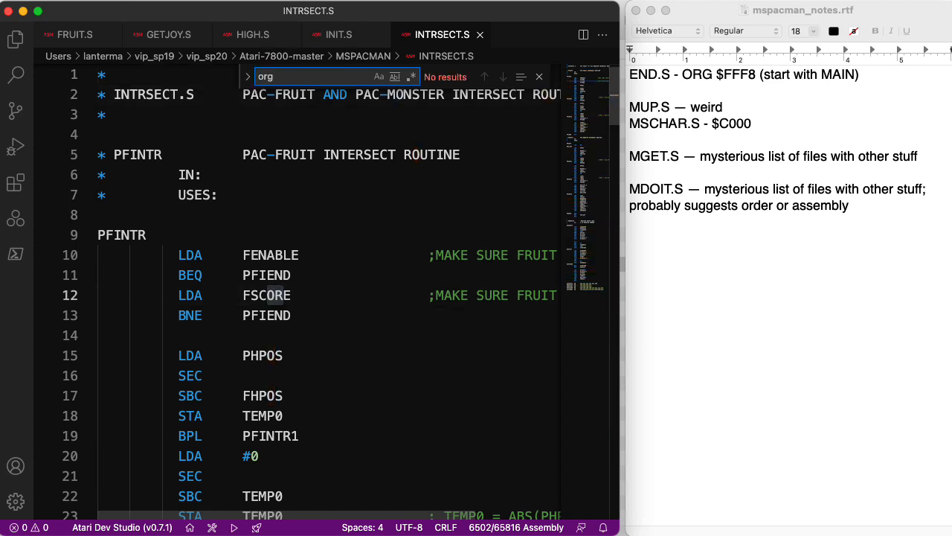
left_click(337, 34)
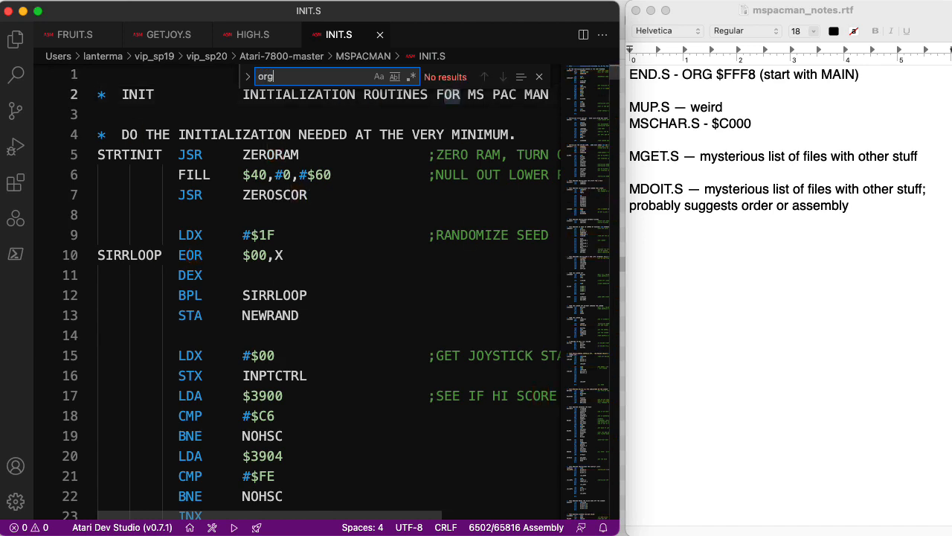
left_click(252, 34)
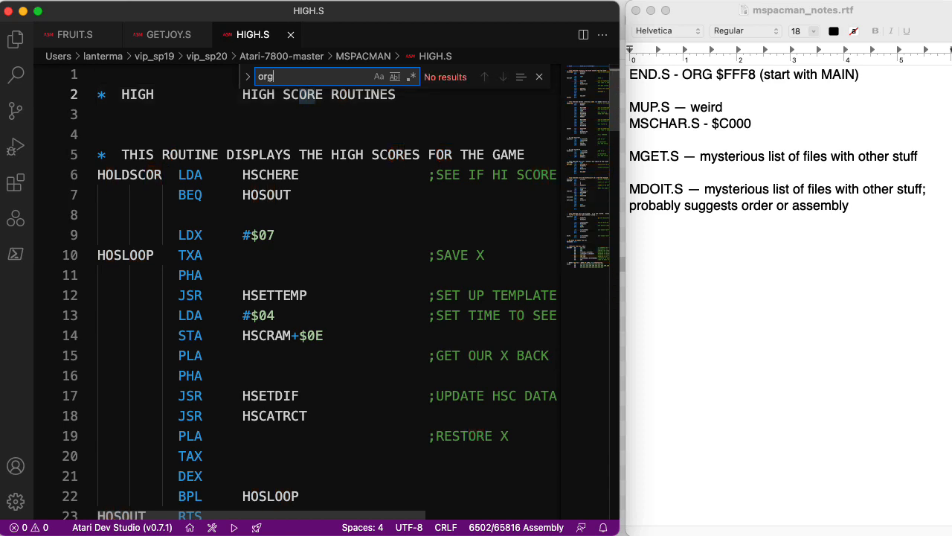
left_click(169, 34)
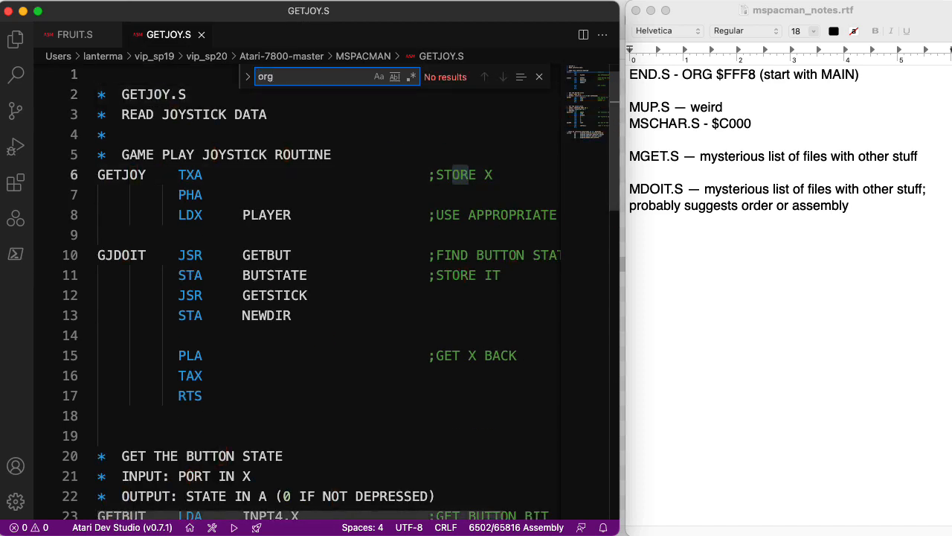
left_click(82, 34)
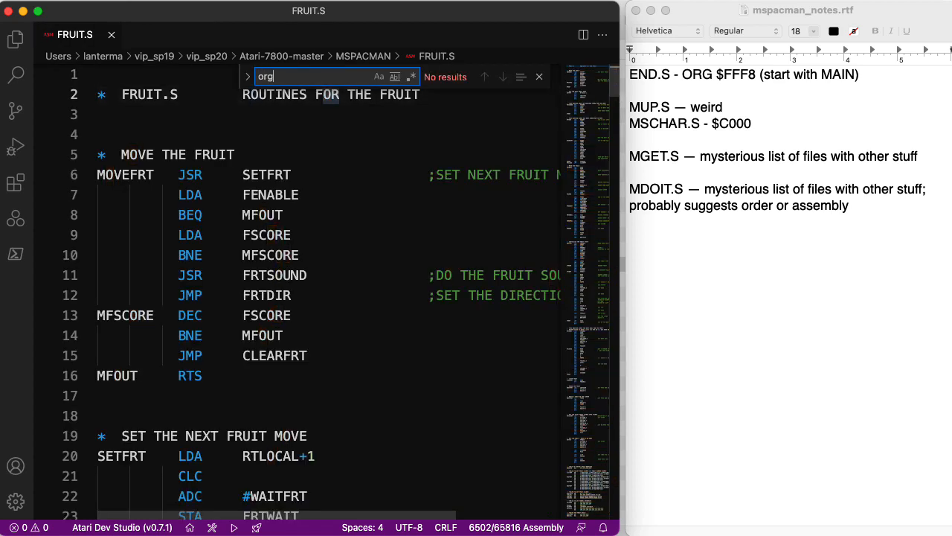
left_click(111, 35)
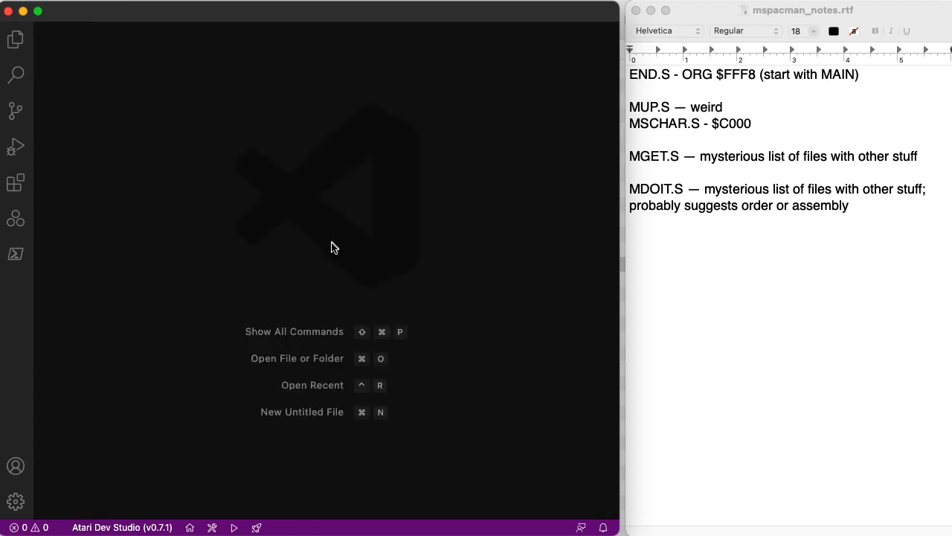
mouse_move(839, 87)
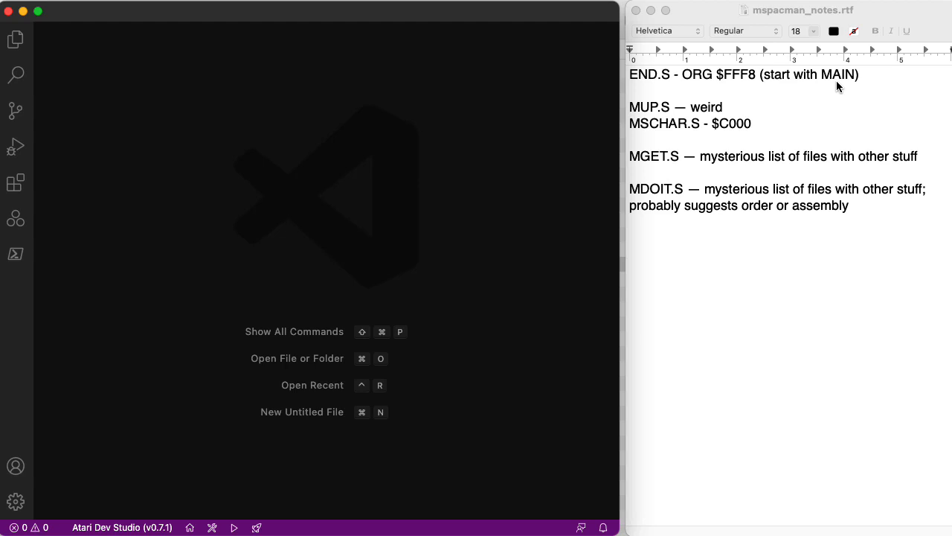
mouse_move(835, 83)
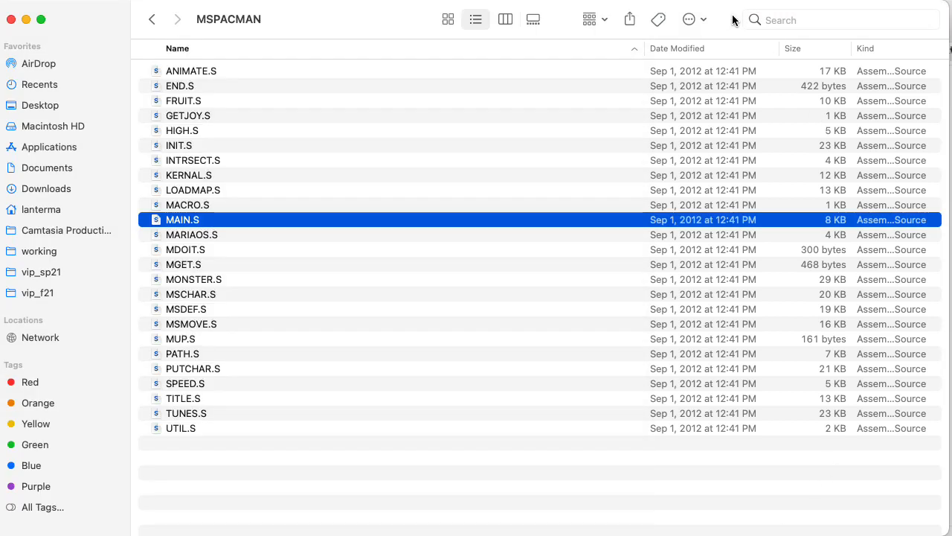
Open MAIN.S from the MSPACMAN folder and mark the MDOIT.S name in the notes
double_click(182, 219)
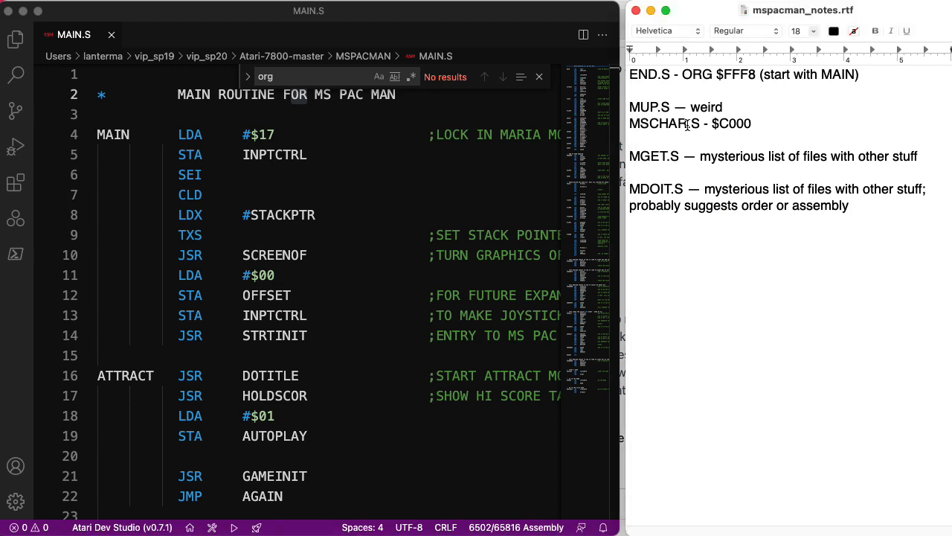
double_click(735, 123)
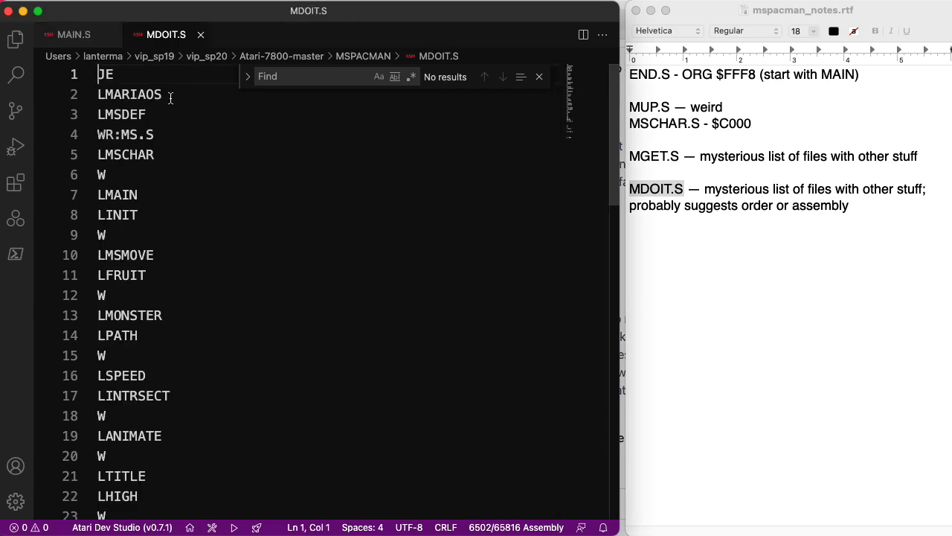
Open MSDEF.S and scroll through its symbol definitions
double_click(130, 94)
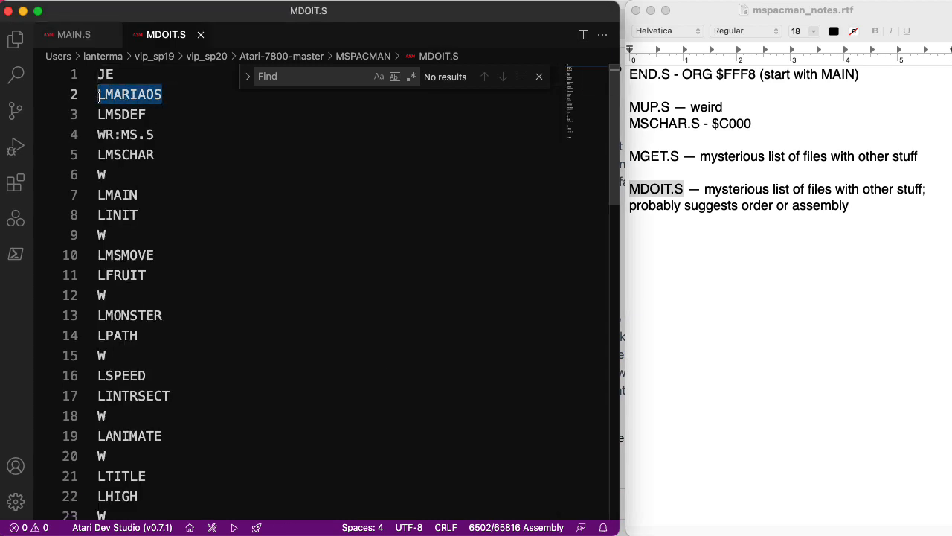
mouse_move(98, 101)
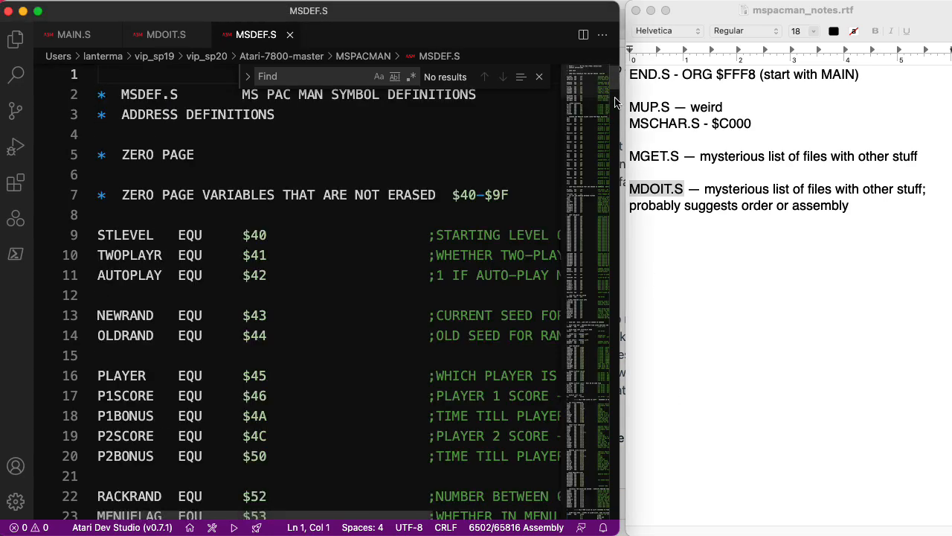
scroll("down", 3)
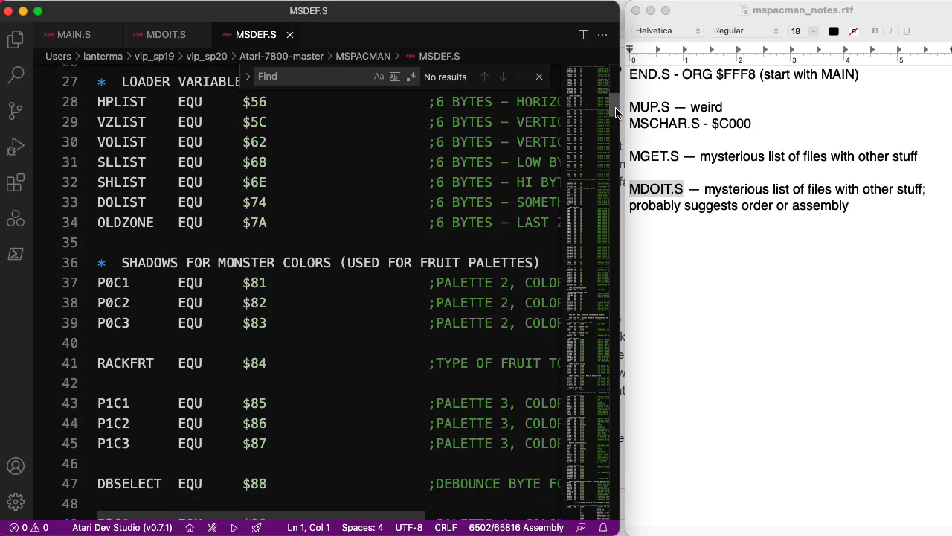
scroll("down", 3)
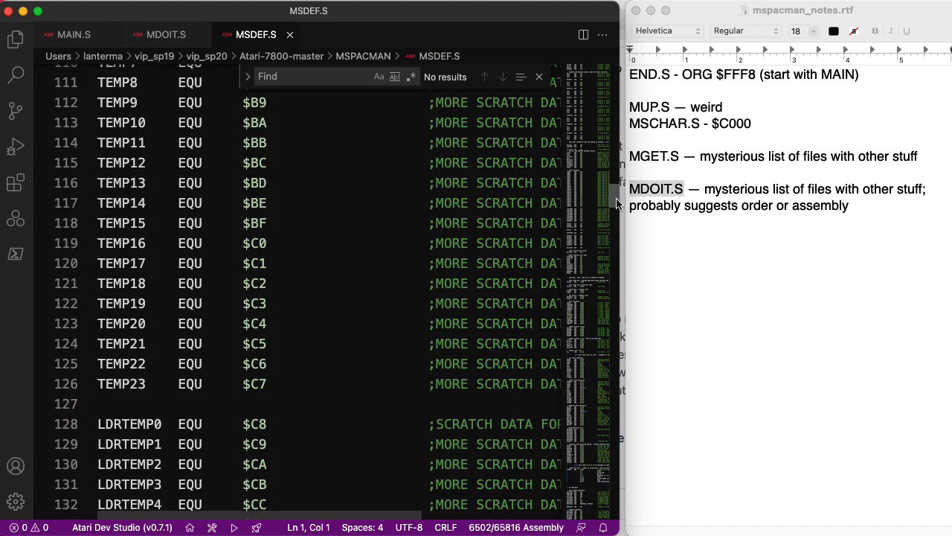
scroll("down", 3)
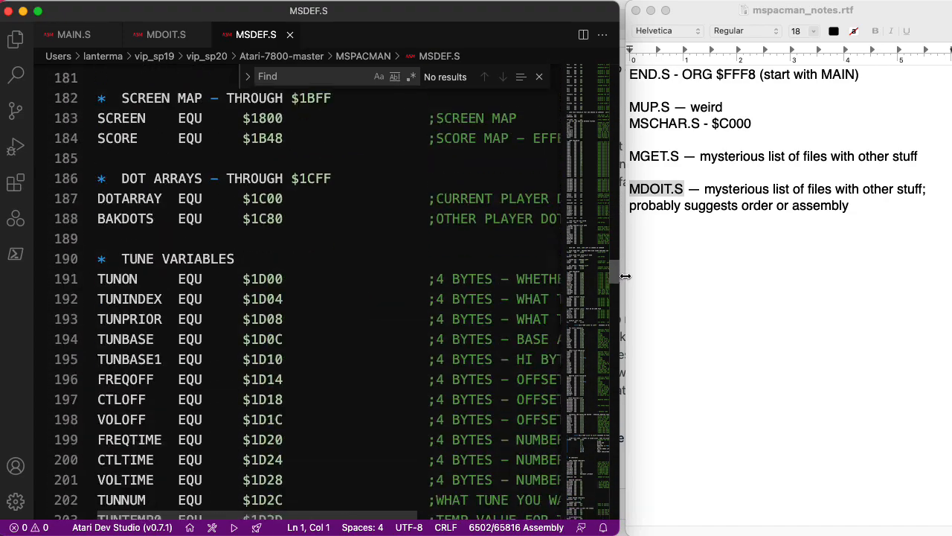
scroll("down", 3)
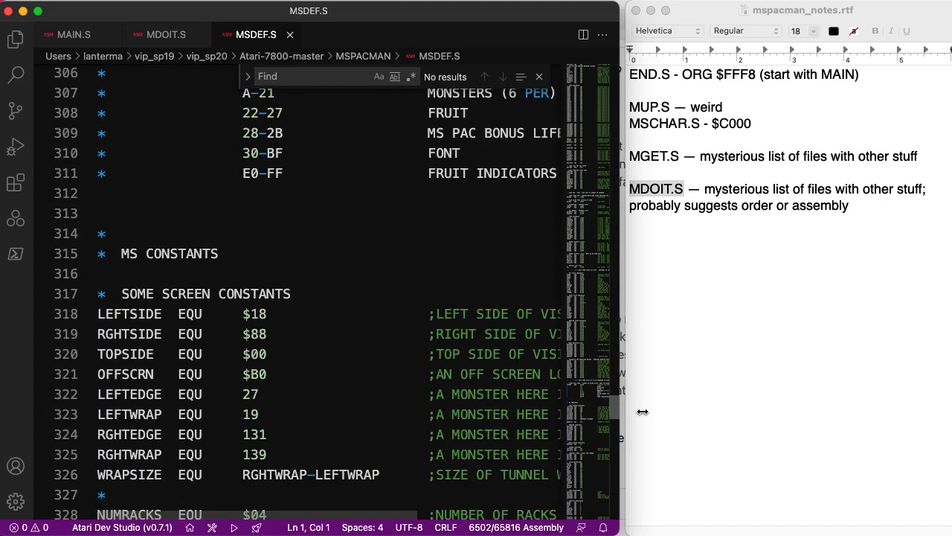
scroll("down", 3)
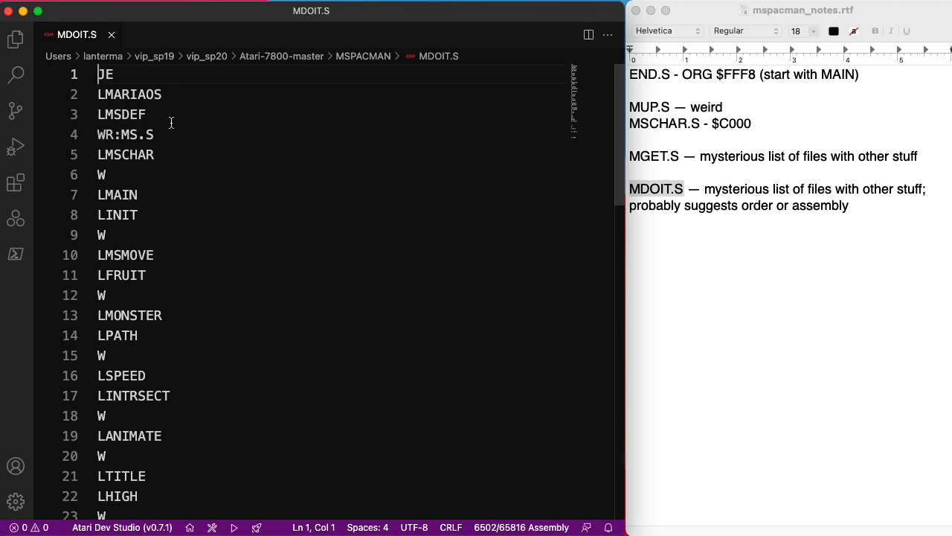
Save the MDOIT.S file list as MS2021.S in the MSPACMAN folder
double_click(125, 155)
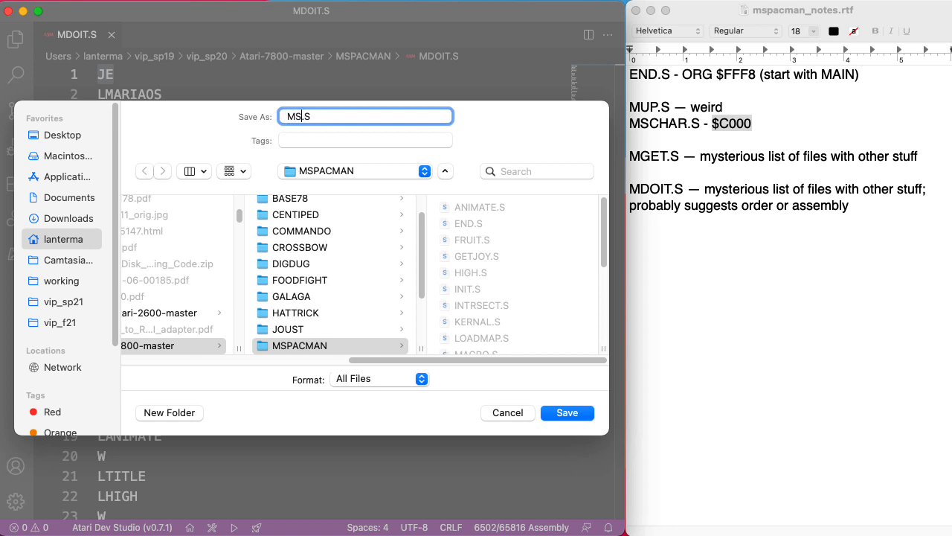
type("2021")
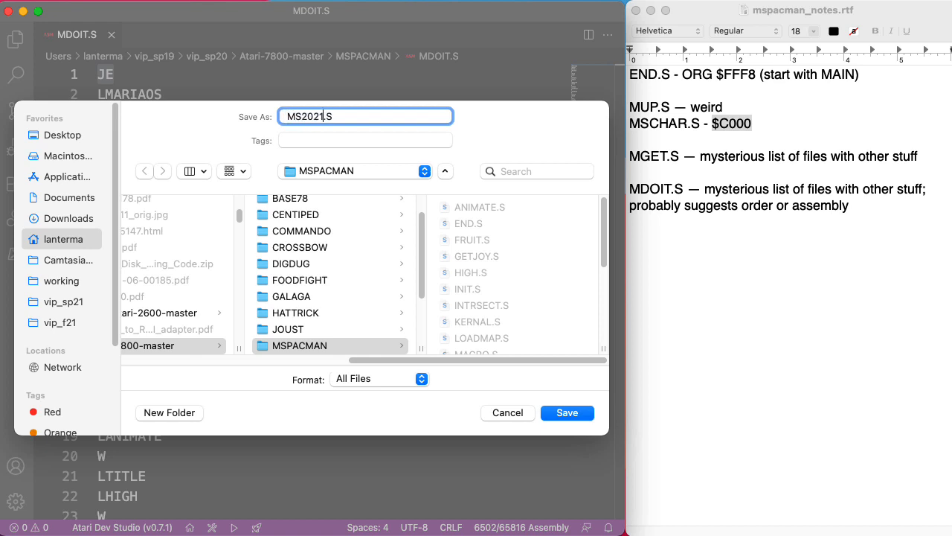
left_click(508, 413)
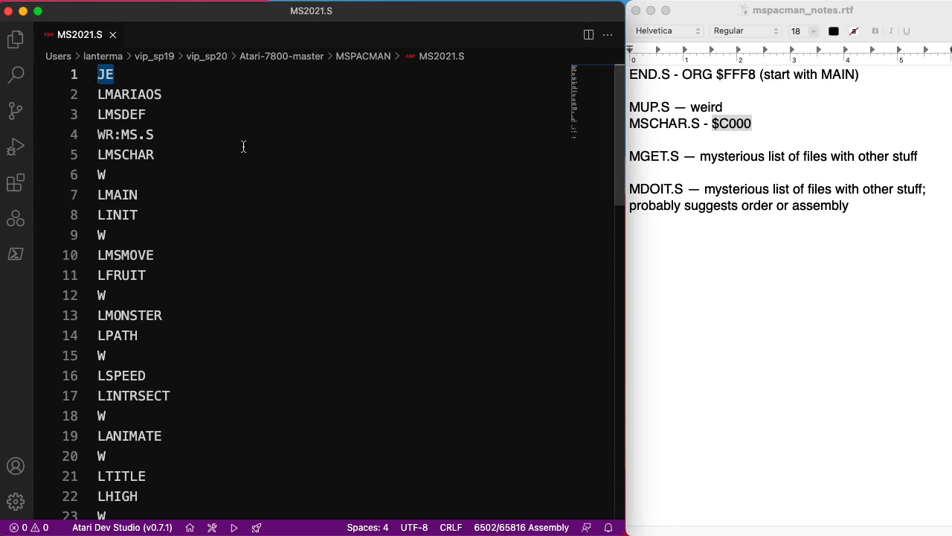
Set the language mode to dasm and replace JE with 'processor 6502'
left_click(520, 527)
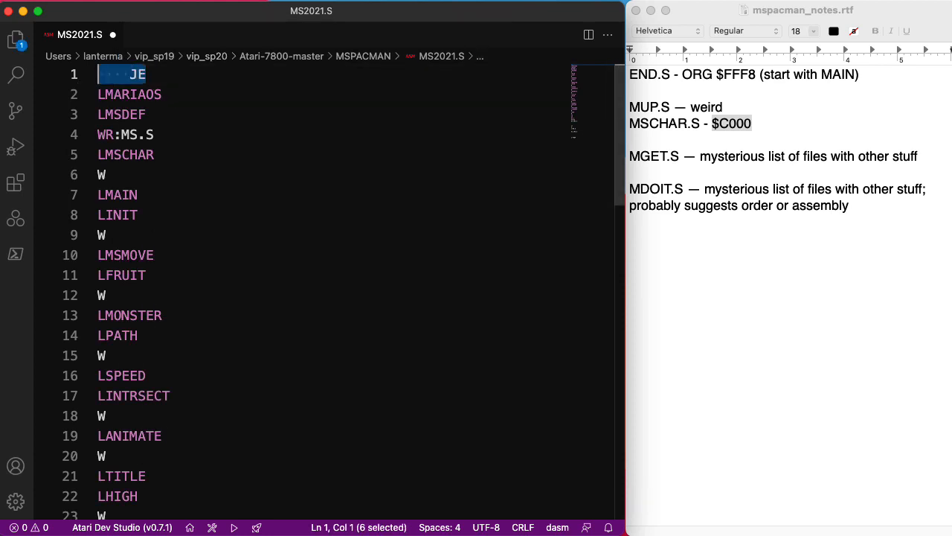
left_click(145, 74)
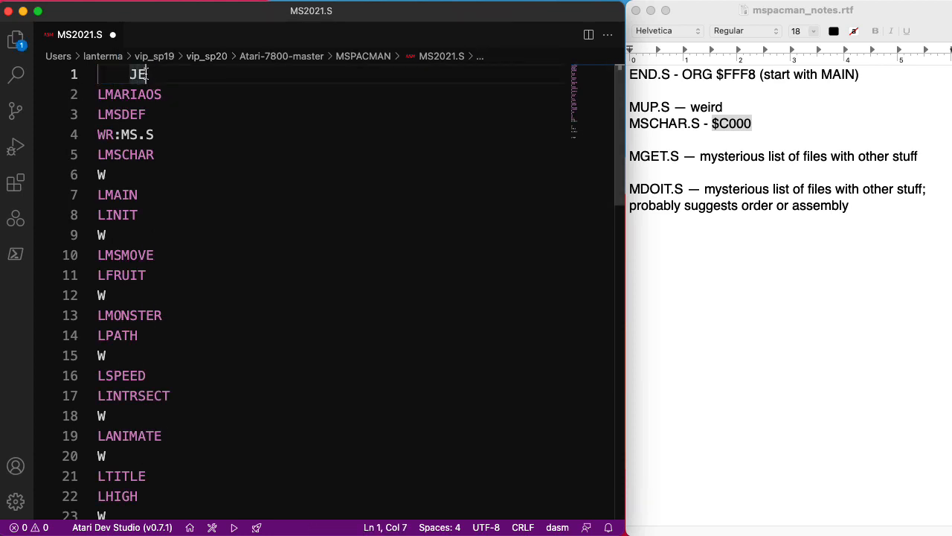
type("proc")
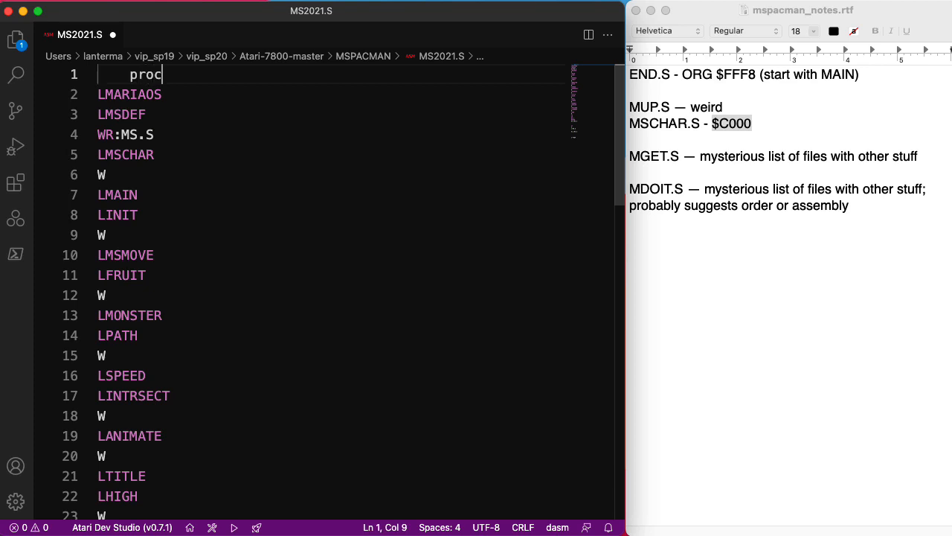
type("essor 65")
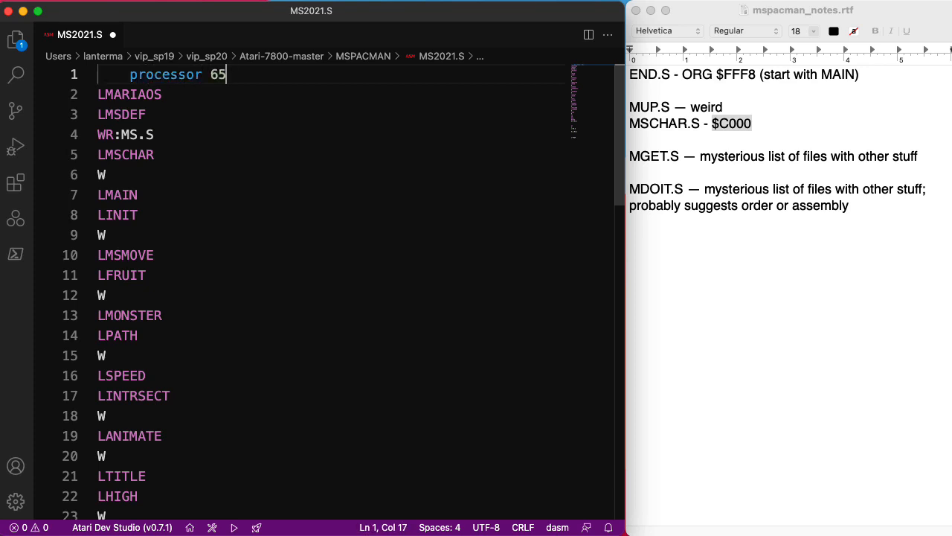
type("02")
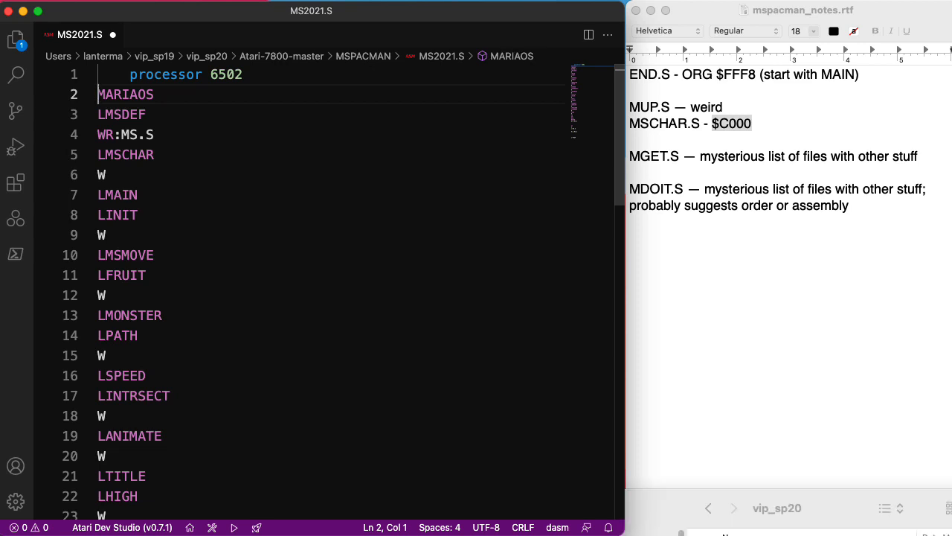
Rewrite the file entries as include "MARIAOS.ASM" and include "MSDEF.ASM"
type("include")
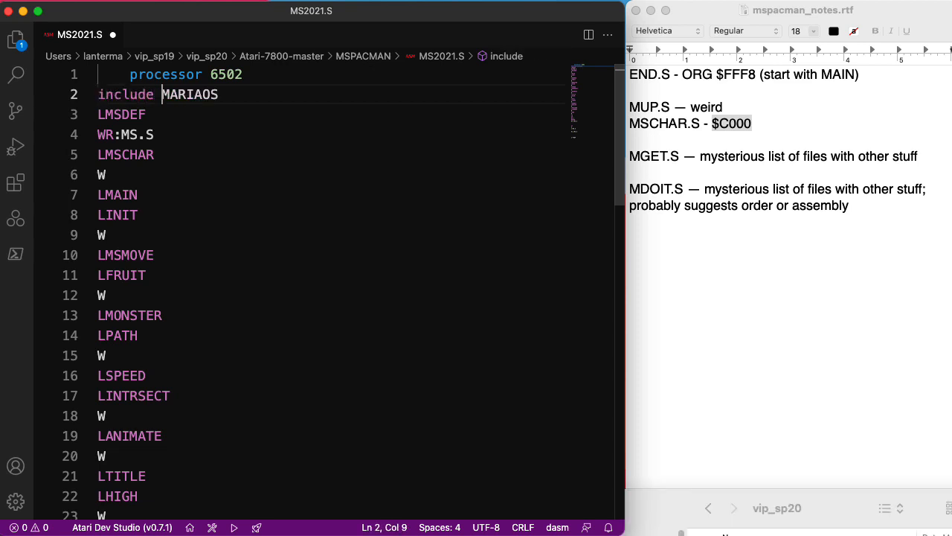
type("\"MARIAOS.A")
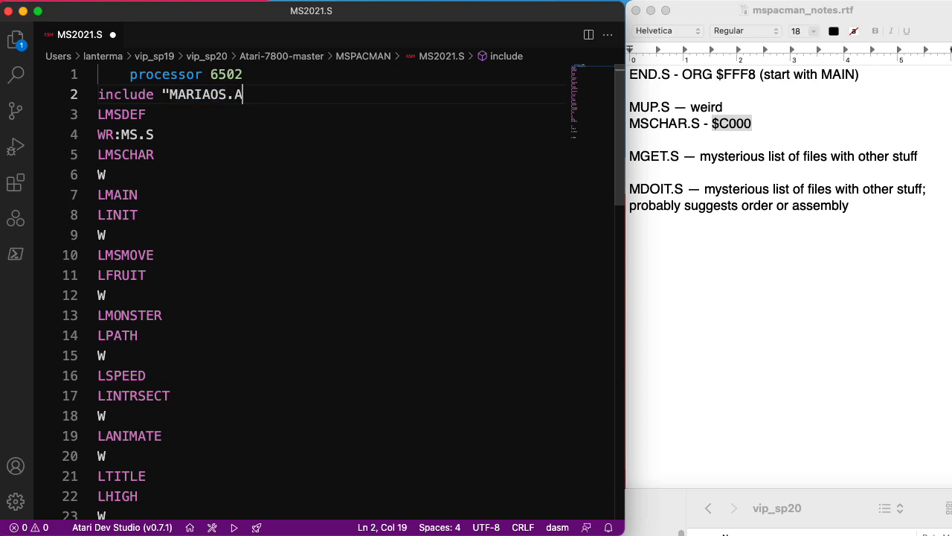
type("SM\"")
left_click(331, 115)
type("include \"")
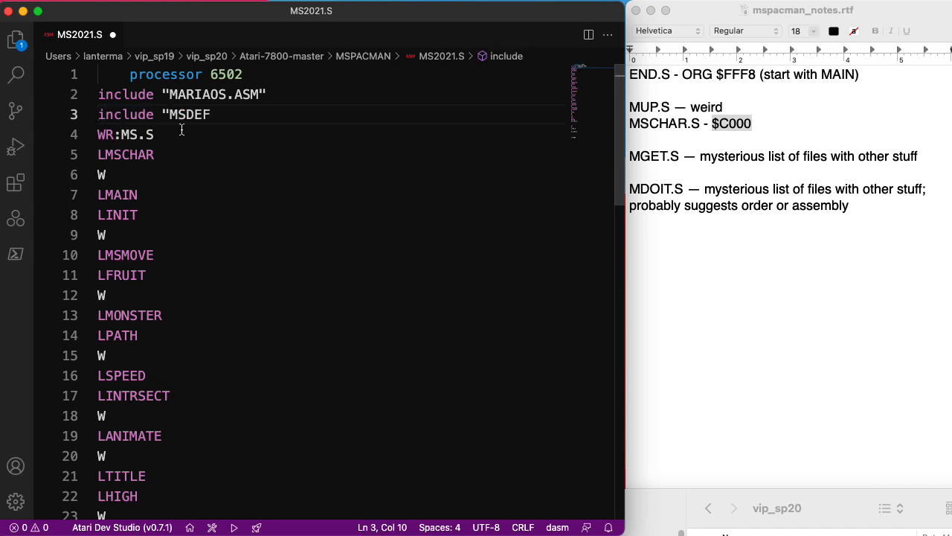
type(".AS")
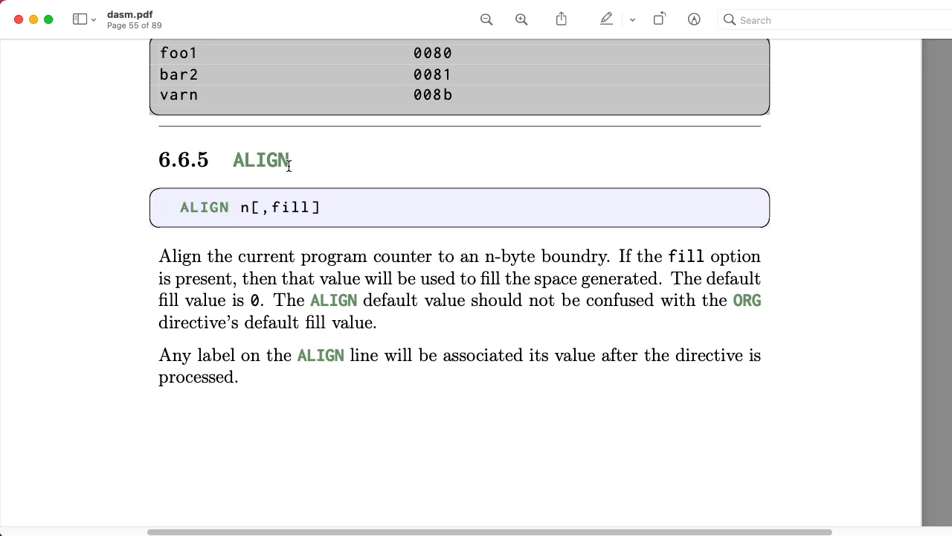
mouse_move(271, 263)
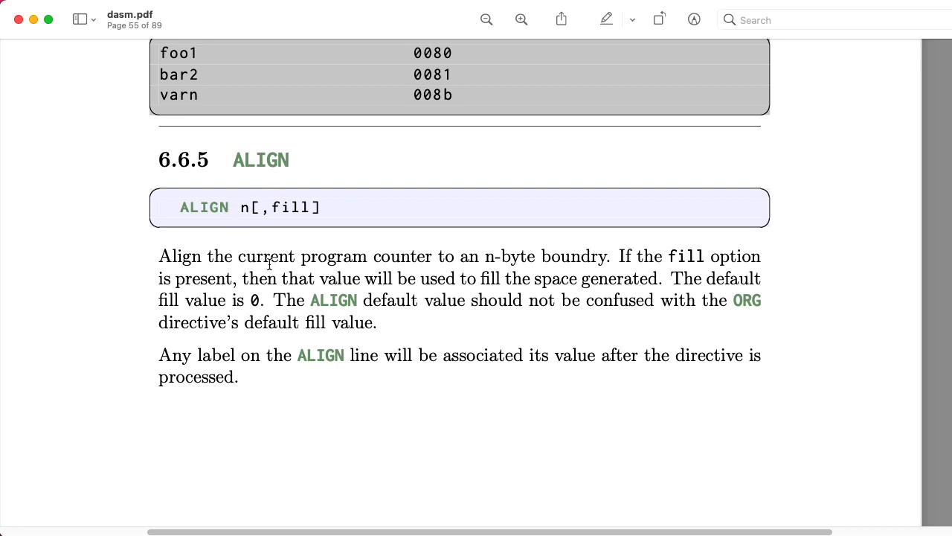
mouse_move(506, 279)
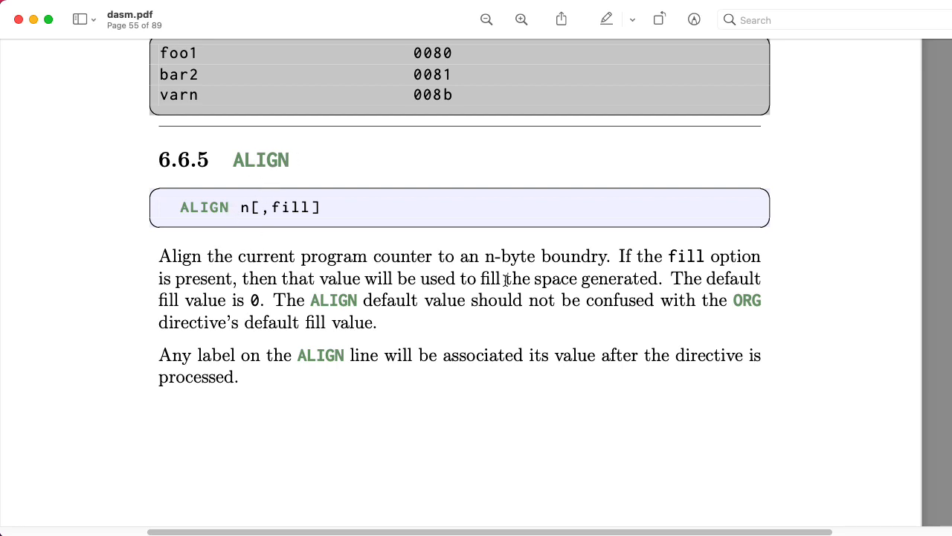
mouse_move(311, 207)
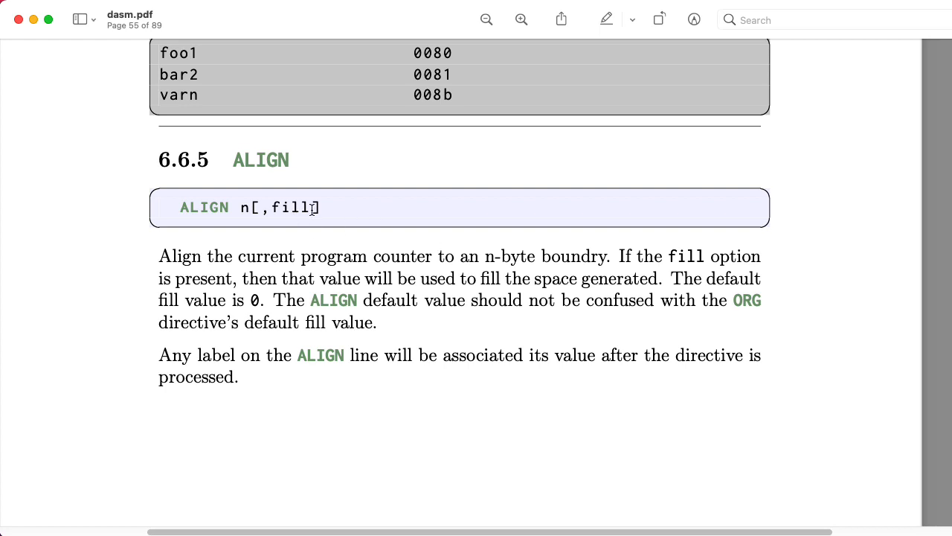
scroll("down", 3)
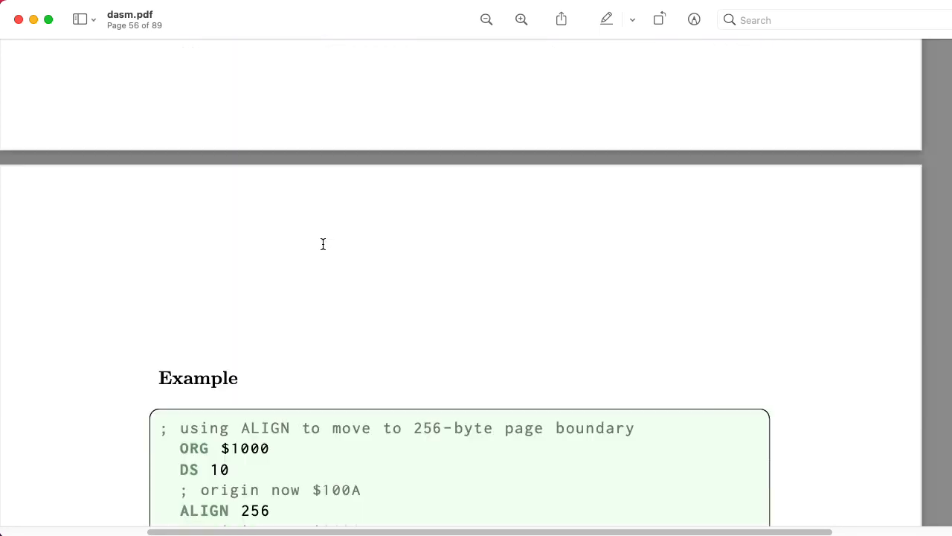
scroll("down", 3)
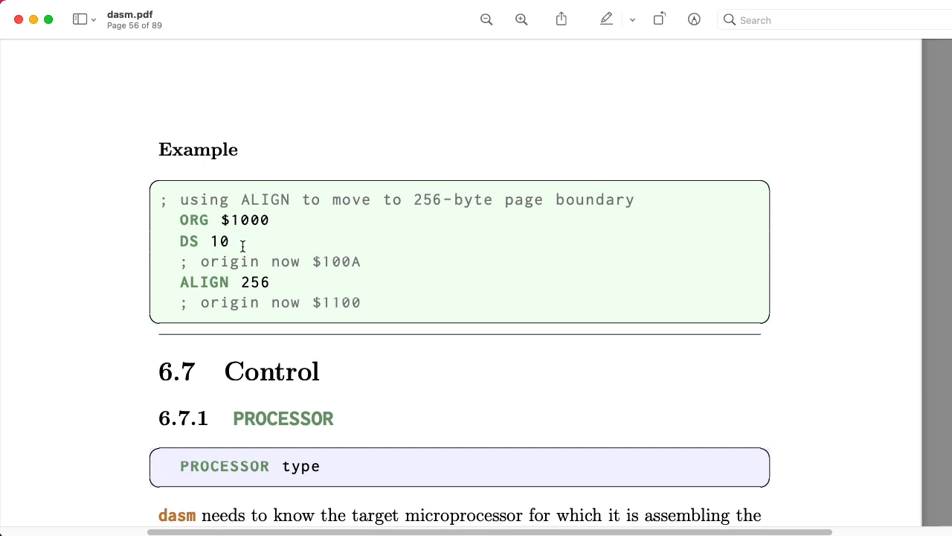
mouse_move(263, 284)
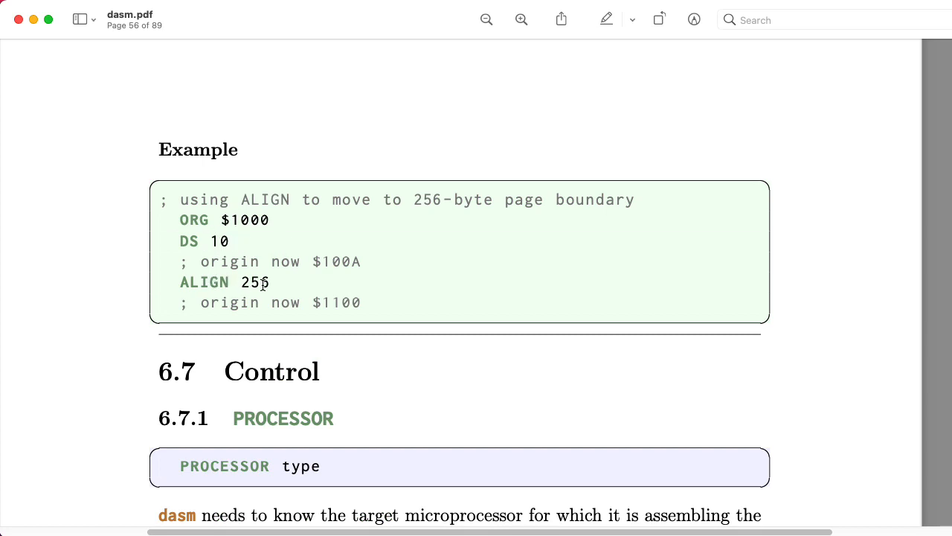
mouse_move(335, 311)
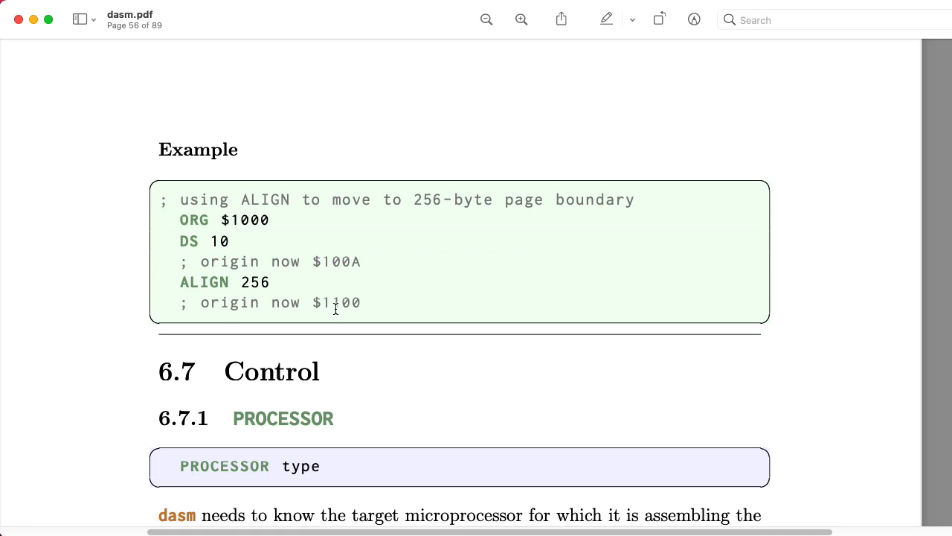
mouse_move(393, 30)
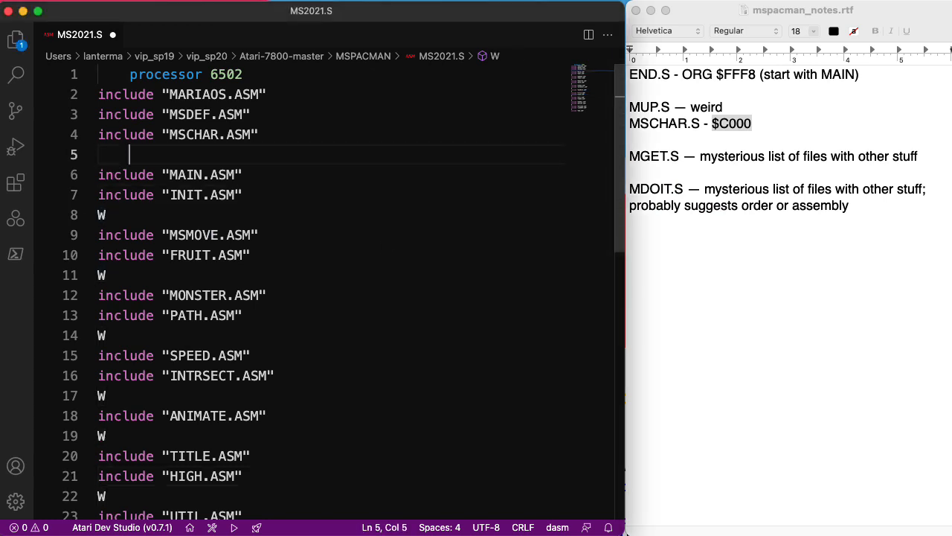
Type 'align 2' on line 5 after the MSCHAR.ASM include
type("align 2")
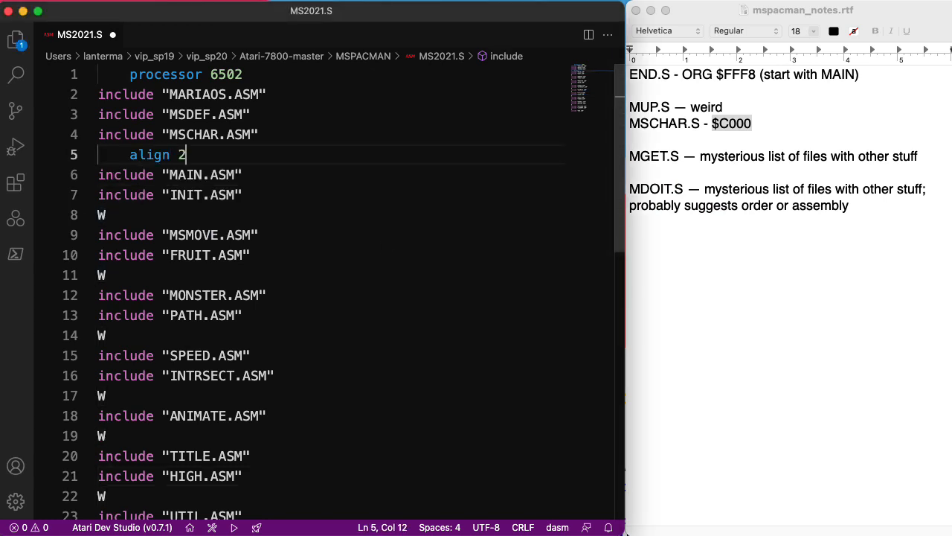